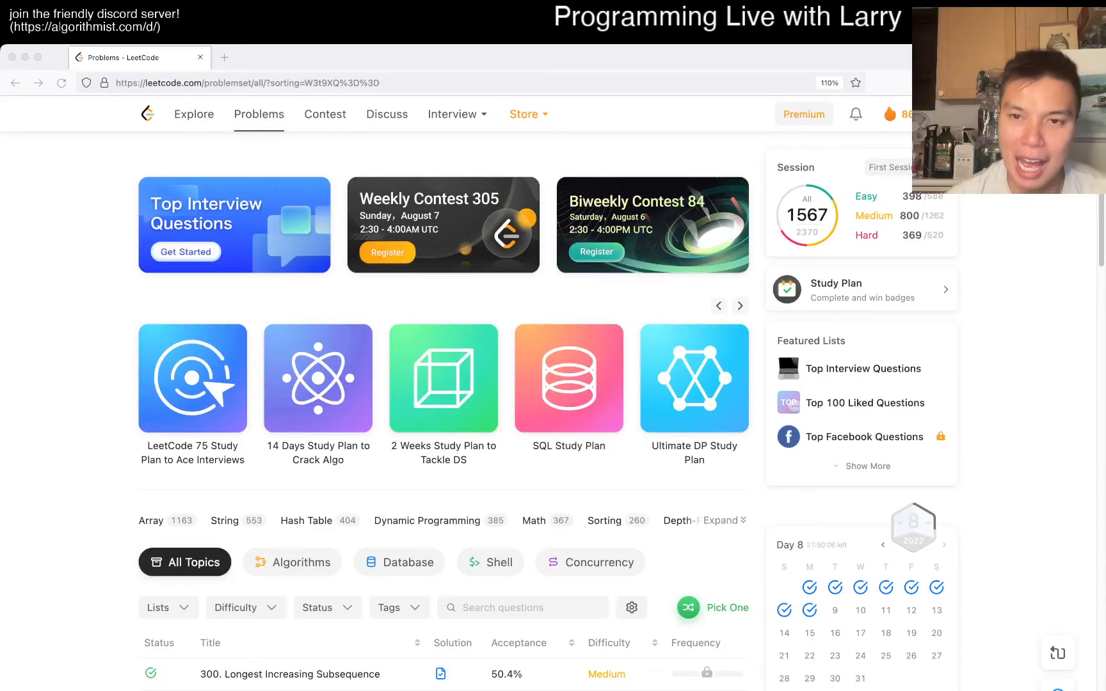
Step: Scroll the Problems page and set the Status filter to Todo
scroll("down", 3)
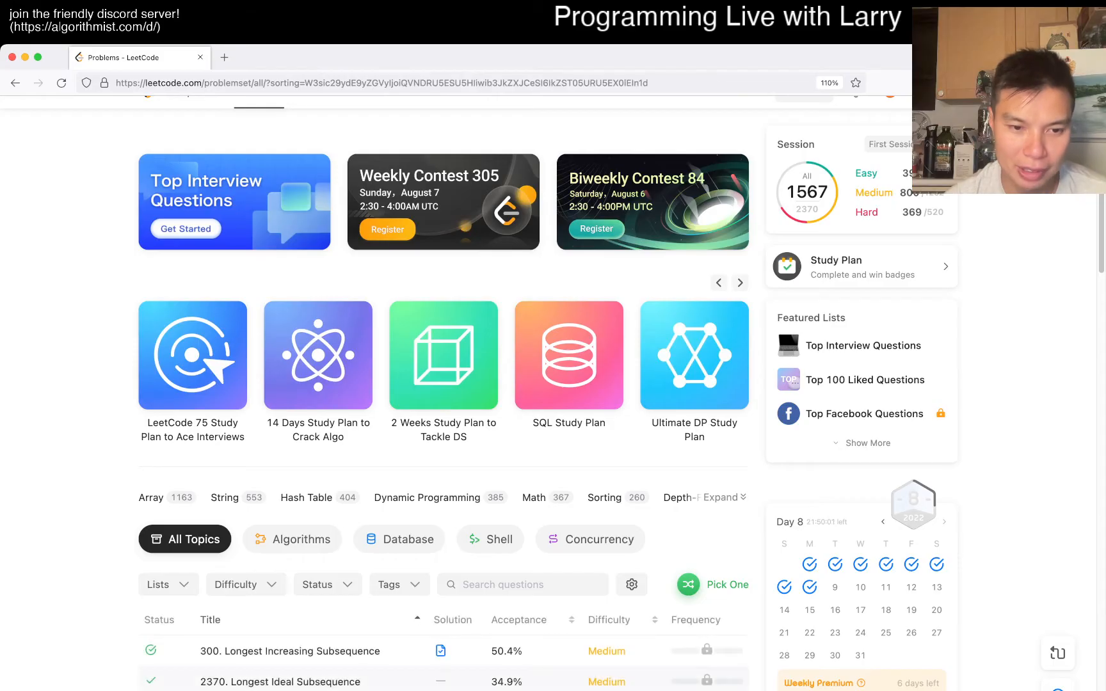
left_click(317, 584)
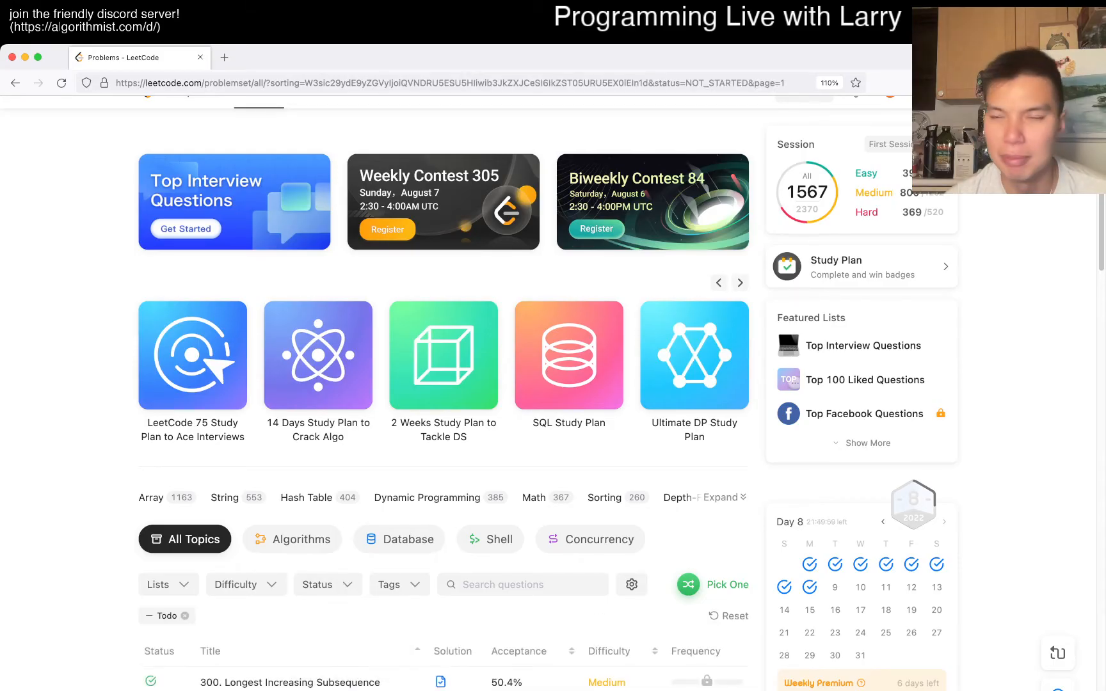
scroll("down", 3)
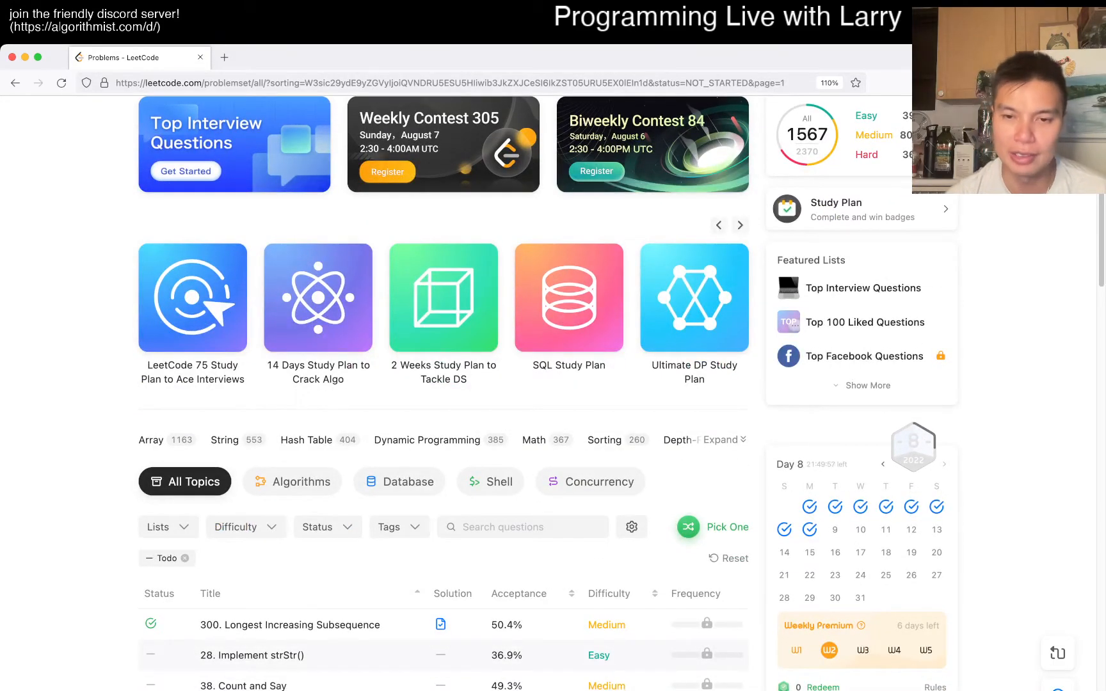
left_click(60, 83)
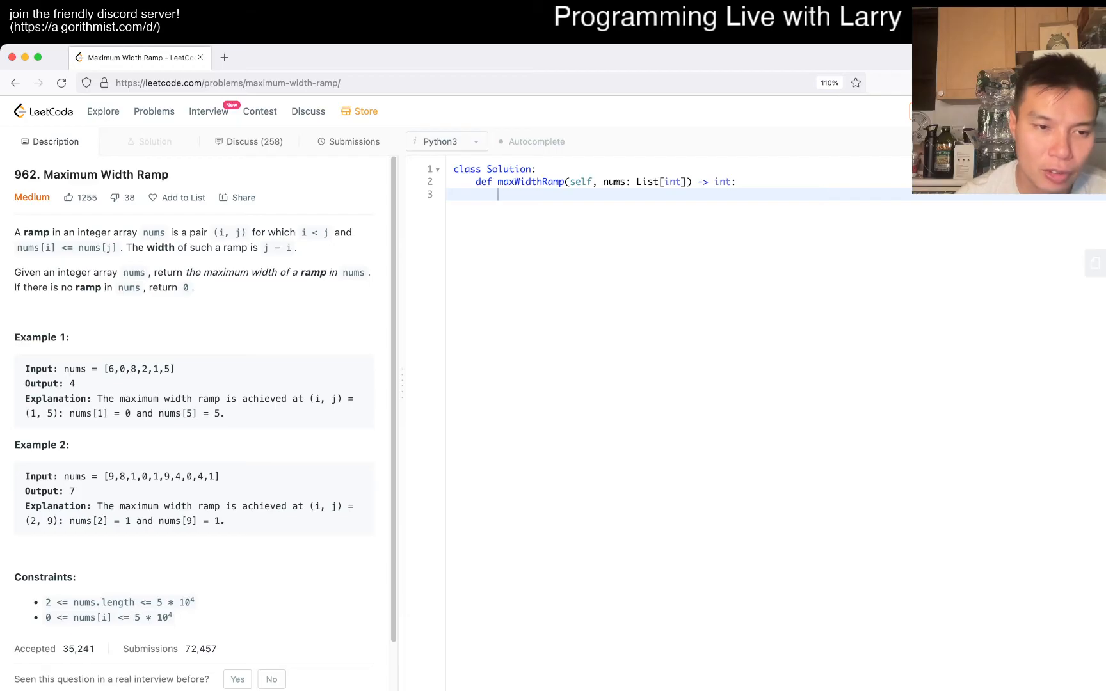
Step: Open 962 Maximum Width Ramp and start a triple-quoted docstring in the Python3 template
double_click(133, 476)
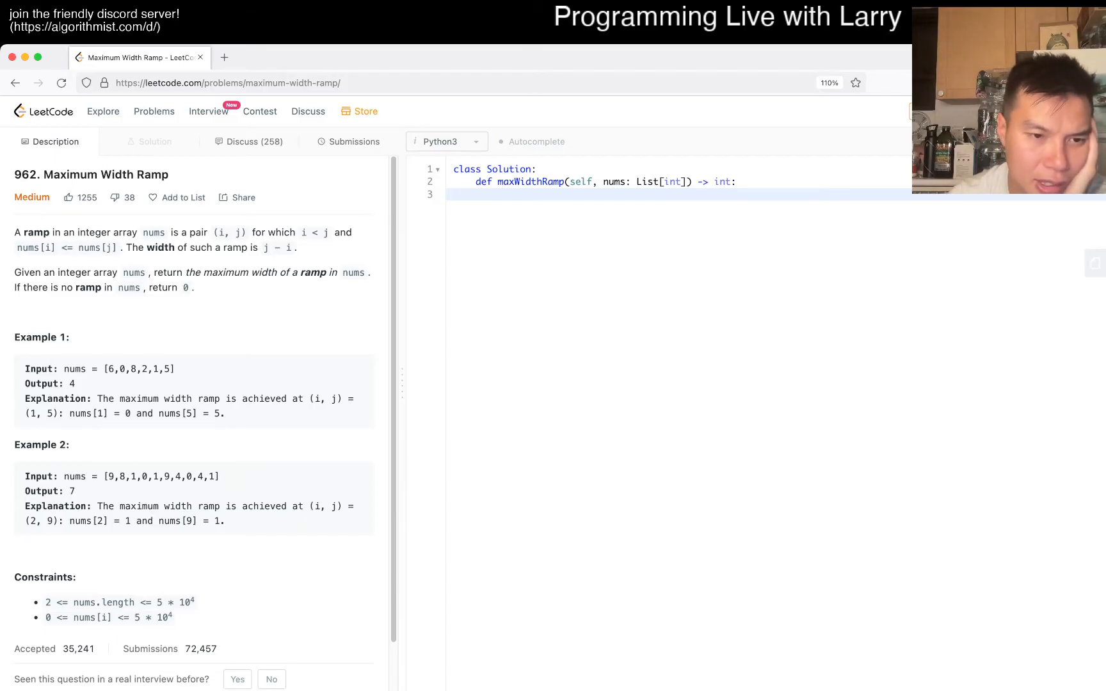
left_click_drag(115, 476, 150, 476)
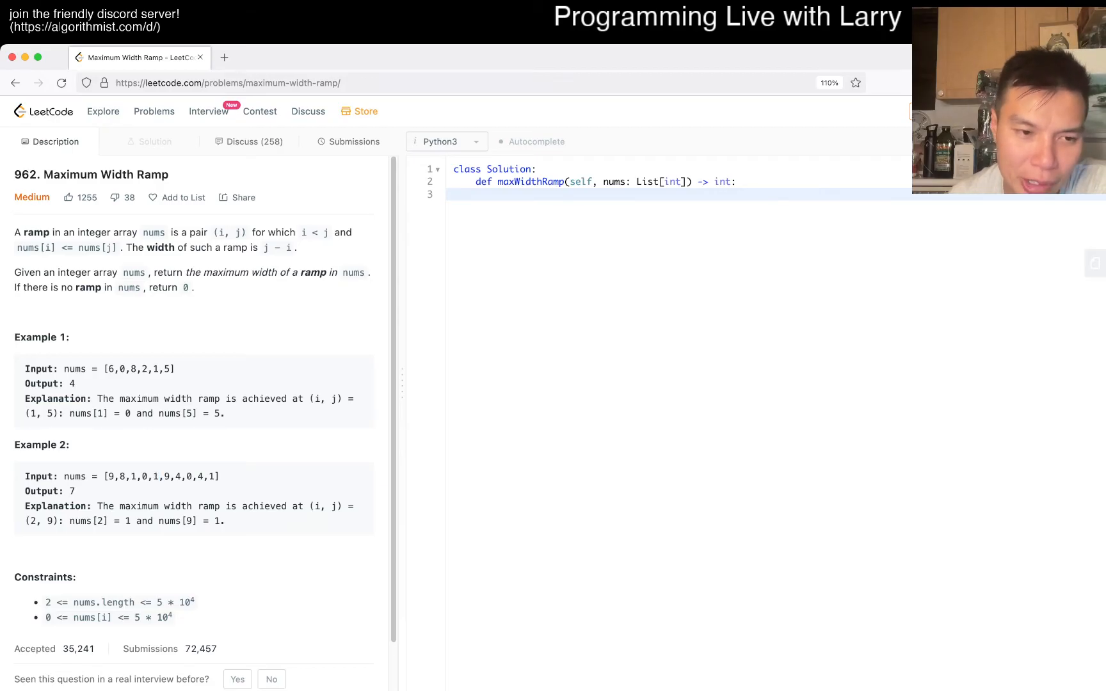
double_click(132, 476)
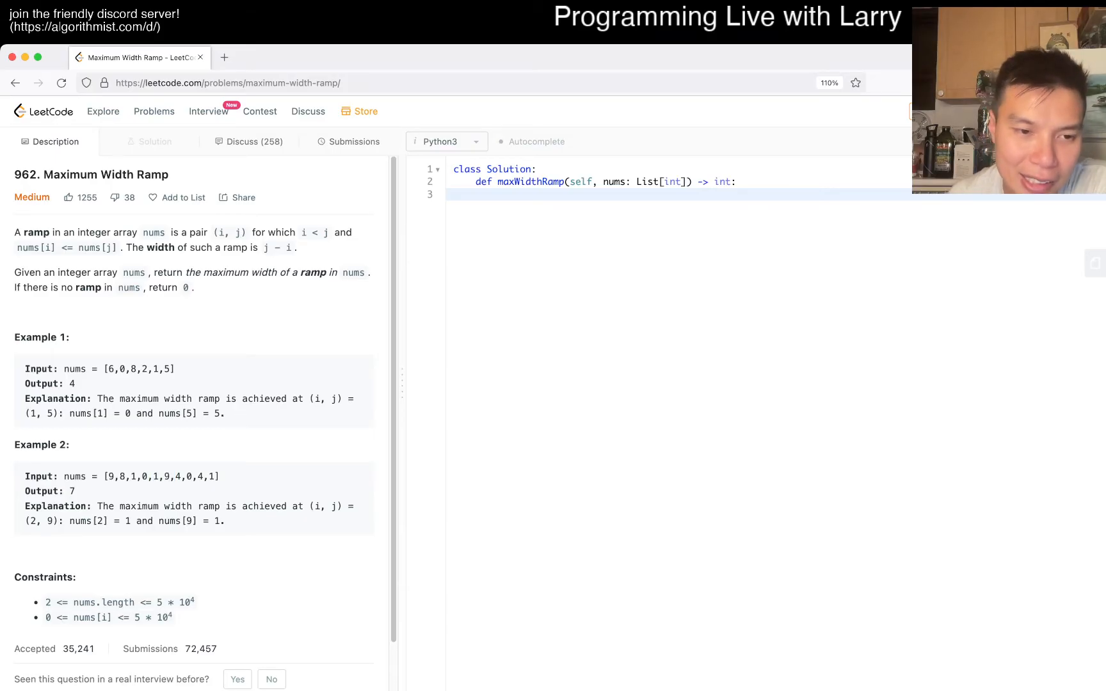
double_click(177, 476)
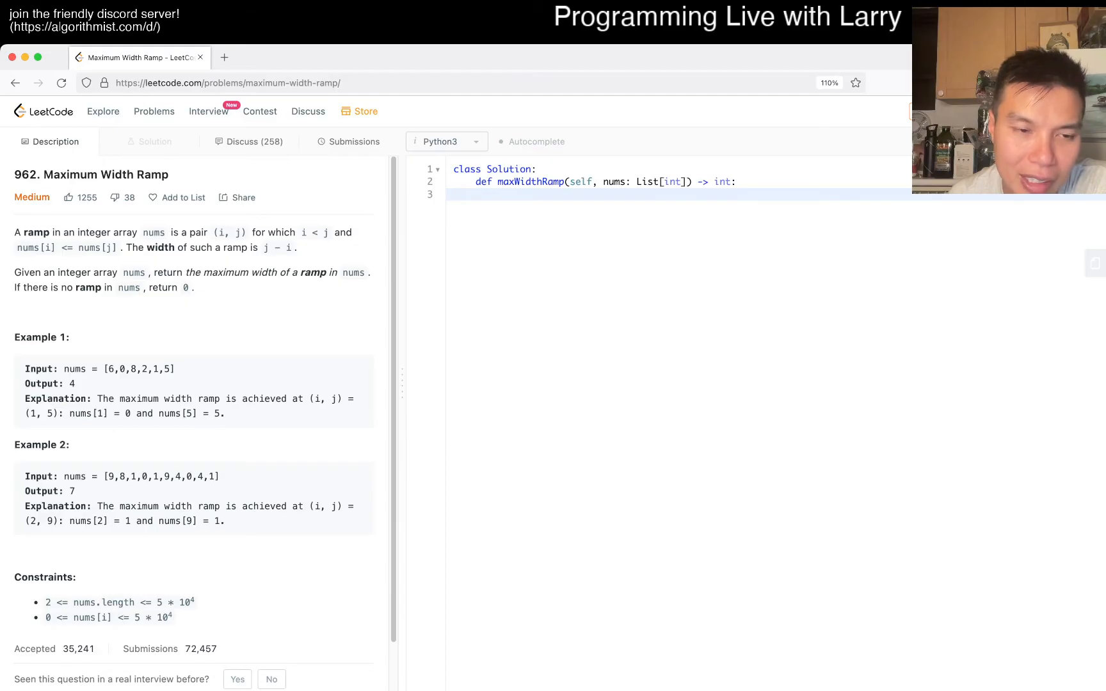
left_click_drag(154, 476, 215, 476)
type("\"\"\"\"\"")
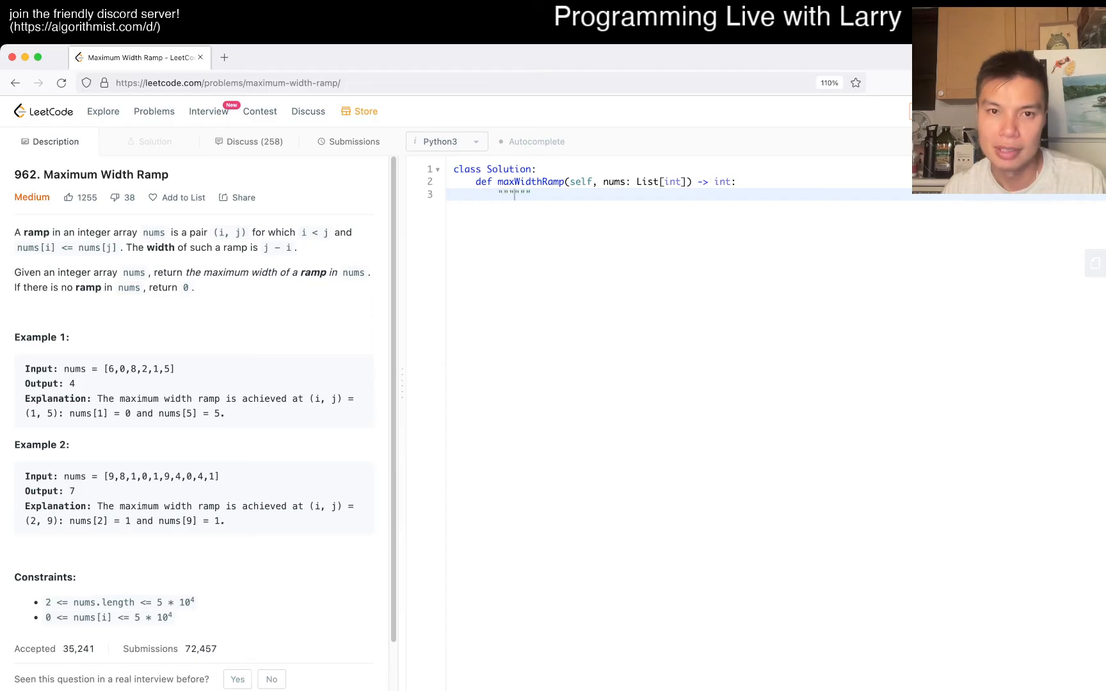
Step: Write the test array [9,8,1,0,-5,-10] inside the docstring
type("[9,8,1,0,1,9,4,0,4,1]")
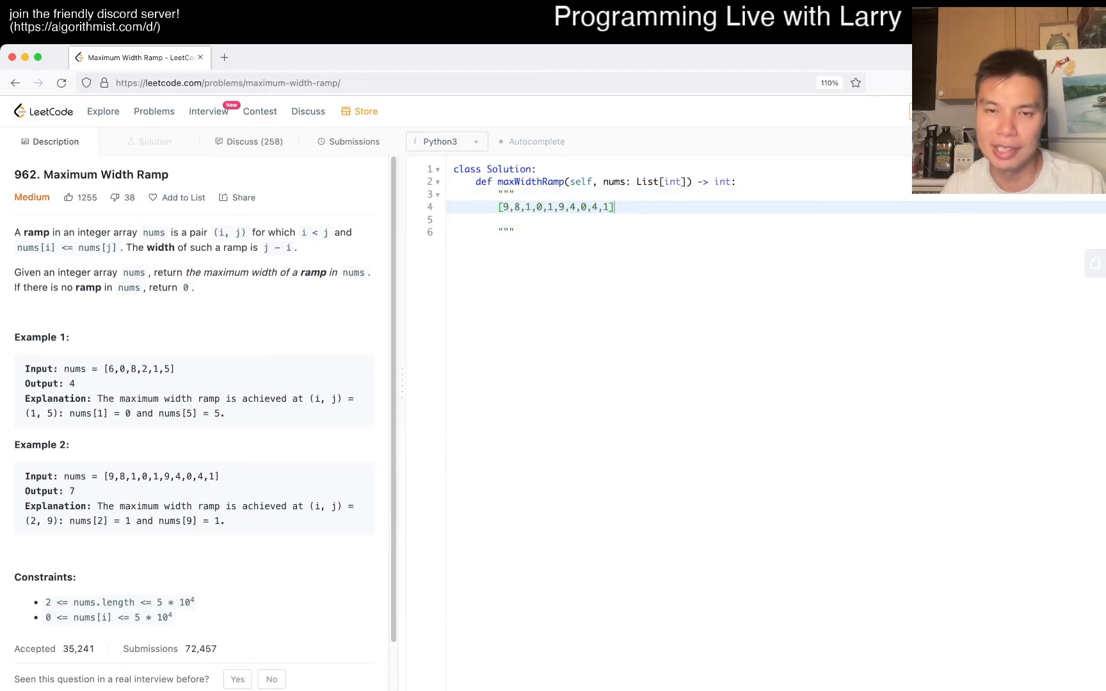
type(",-5")
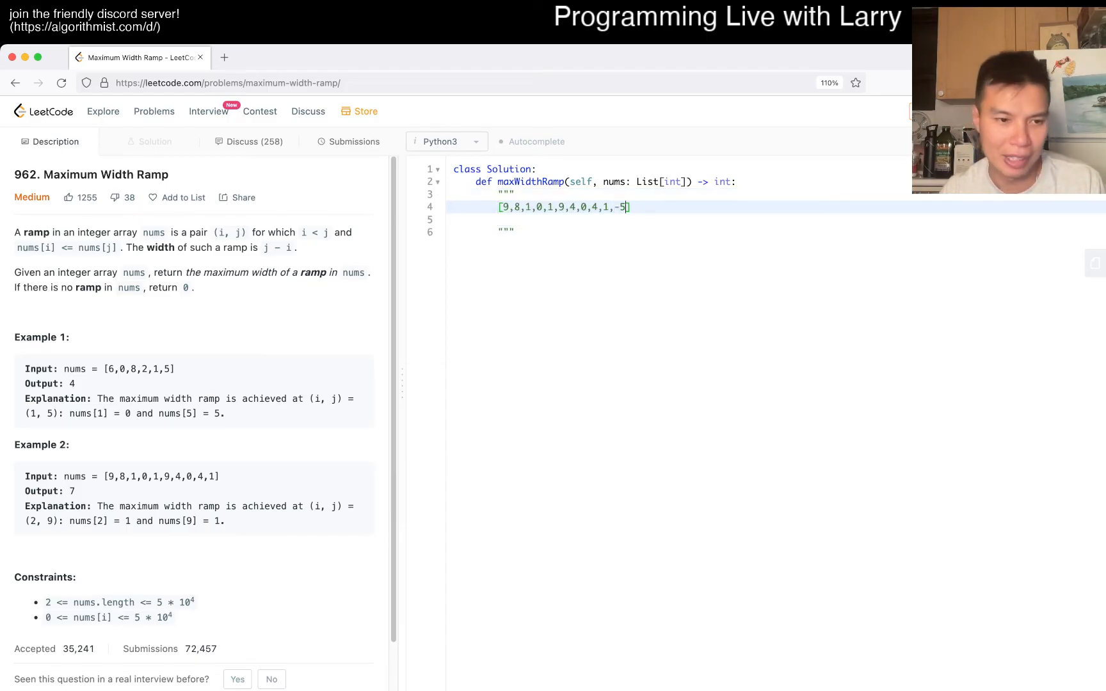
type(",")
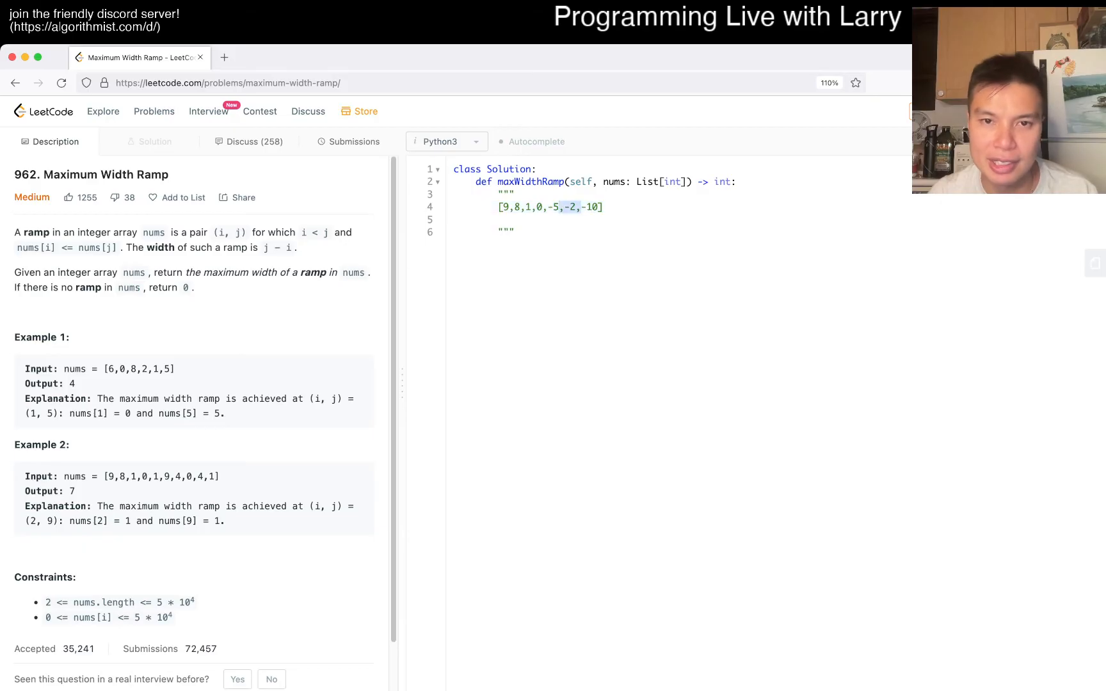
key("Backspace")
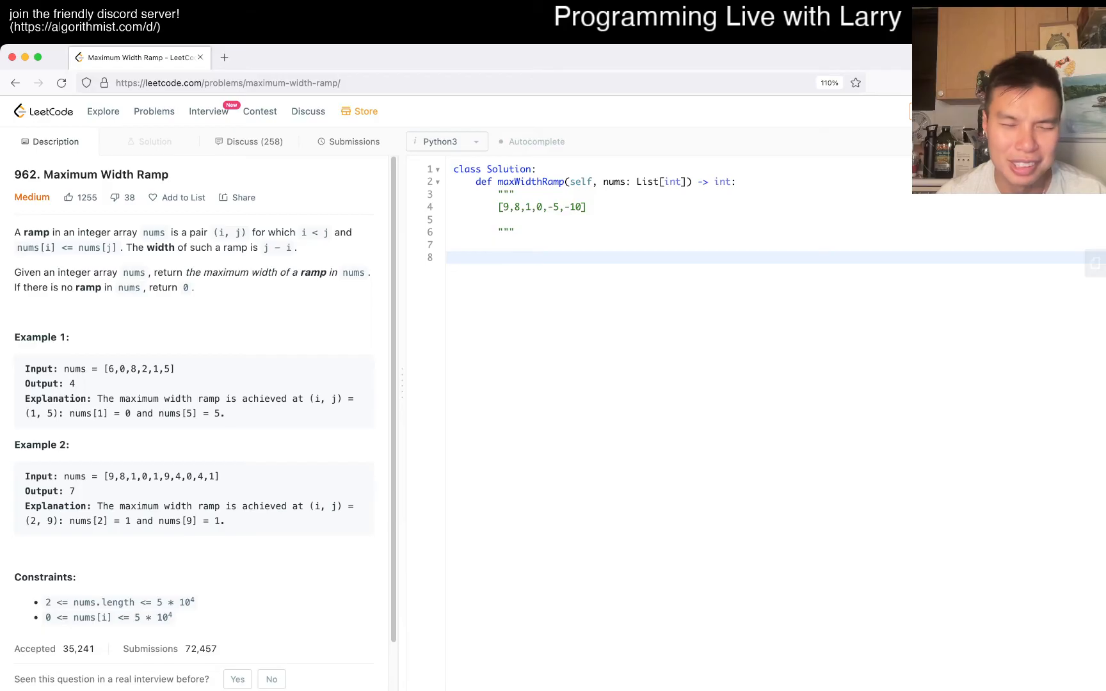
Step: Add the prefix assignment and the enumerate(nums) loop header, clearing the [] value
type("prefix = [")
type("for i, x in enumerat")
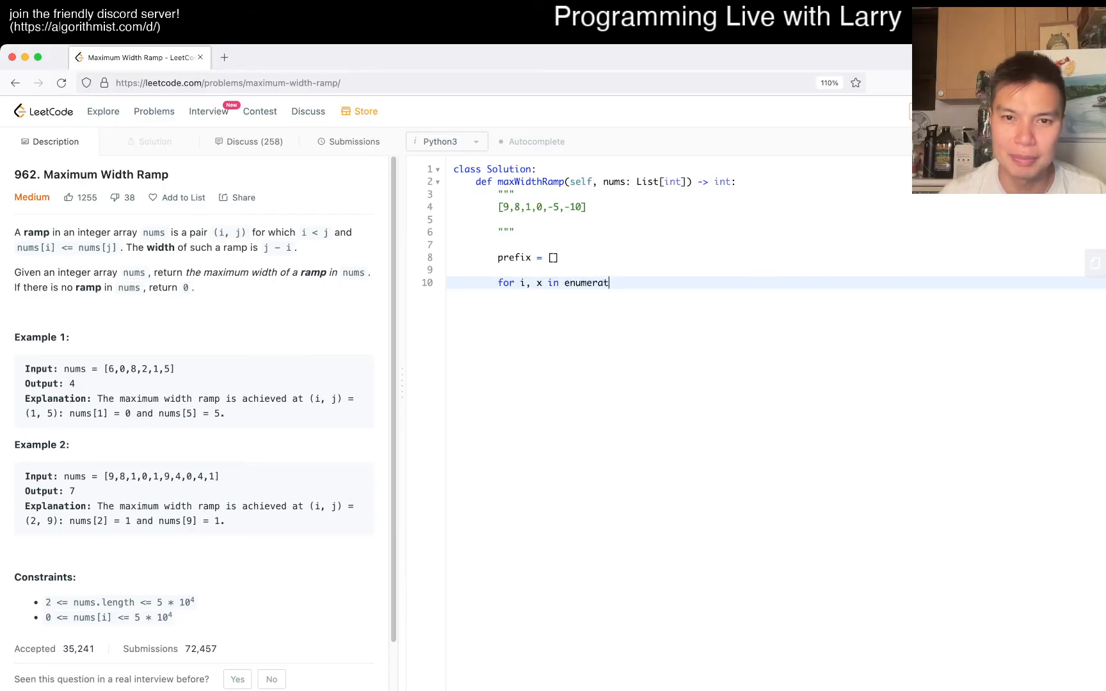
type("e(nums):")
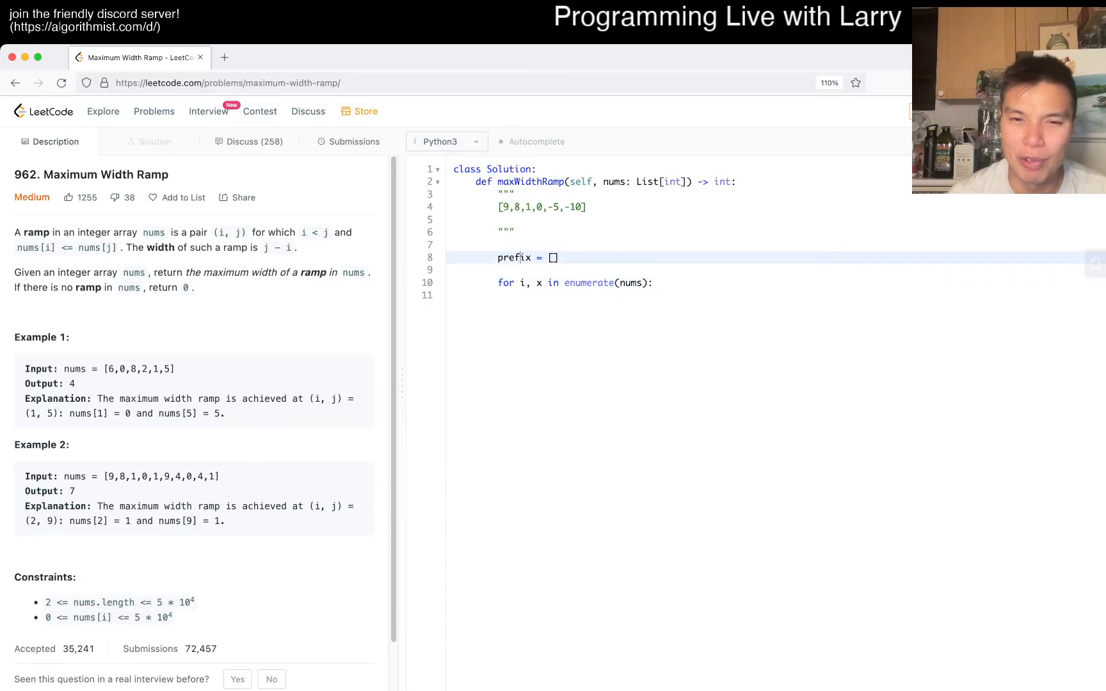
key("enter")
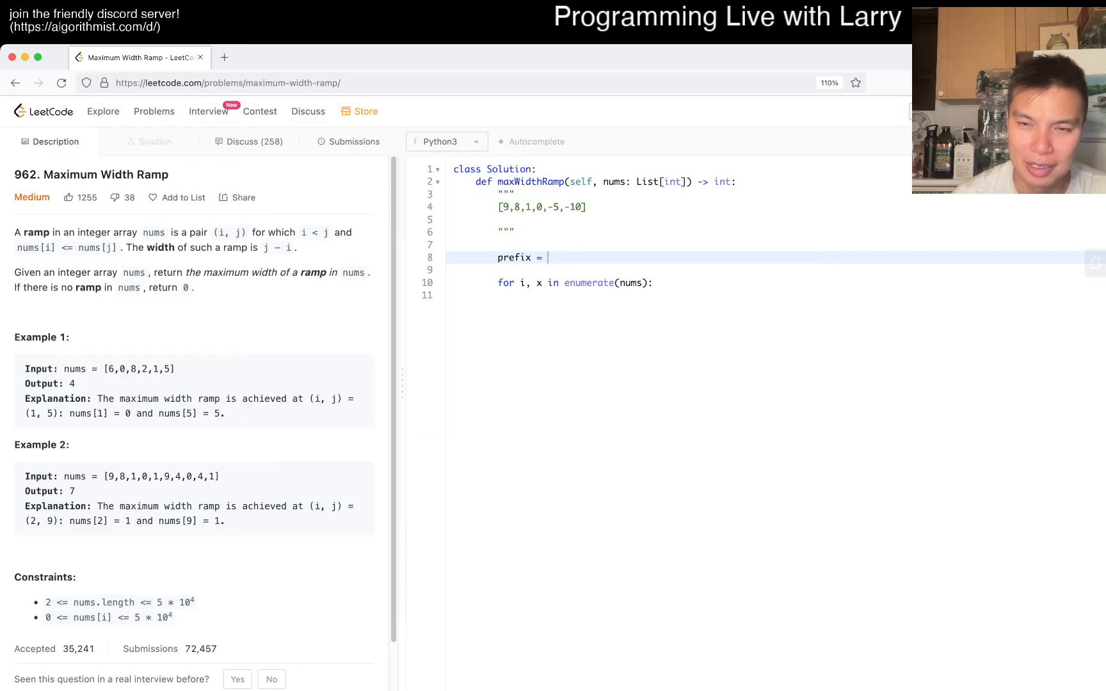
Step: Initialize prefix as collections.deque(), fixing the 'collectiosd' typo
type("collectiosd")
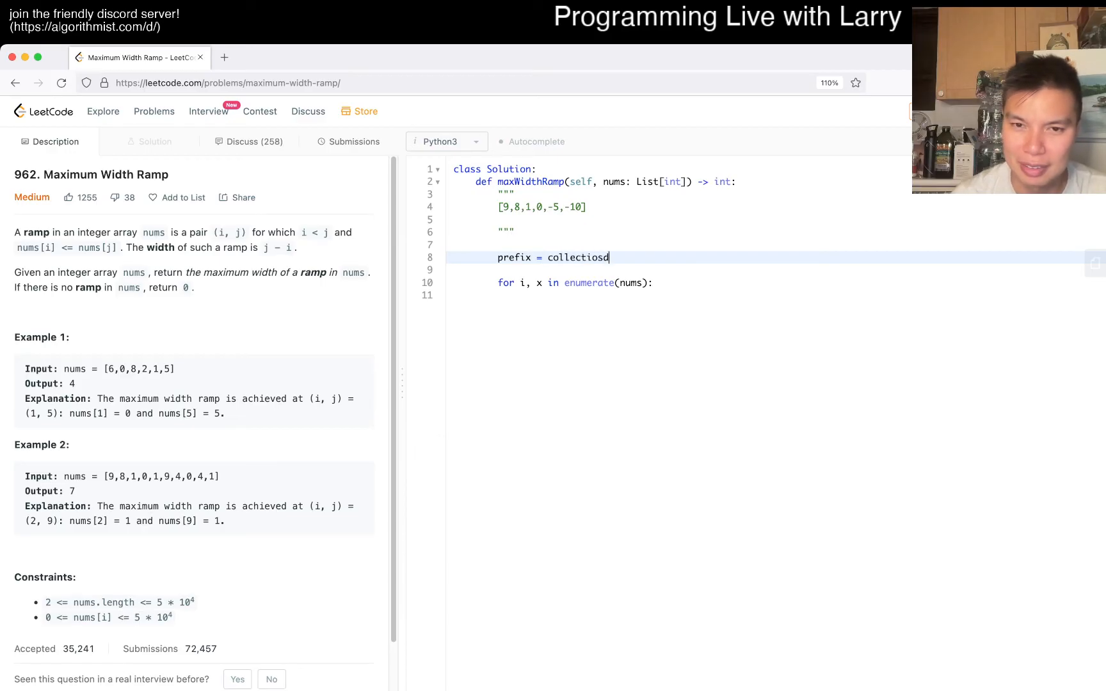
type(".deque()")
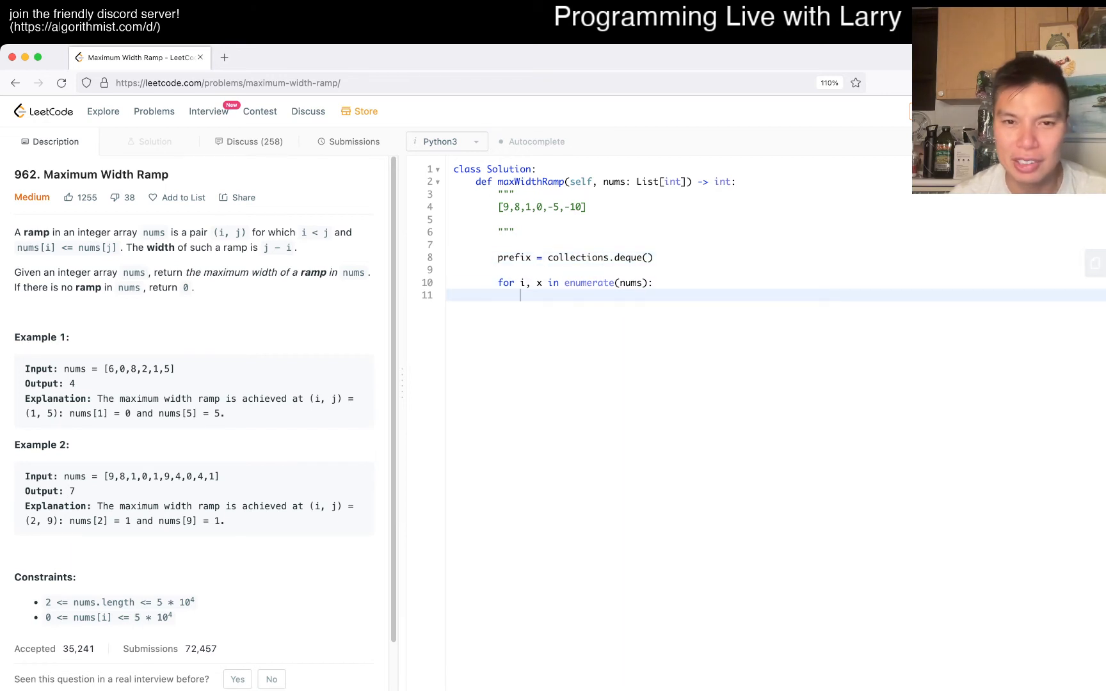
Step: Write index = bisect.bisect_left(prefix, (x, -1)) followed by 'if index < len(prefix):'
type("prefix.")
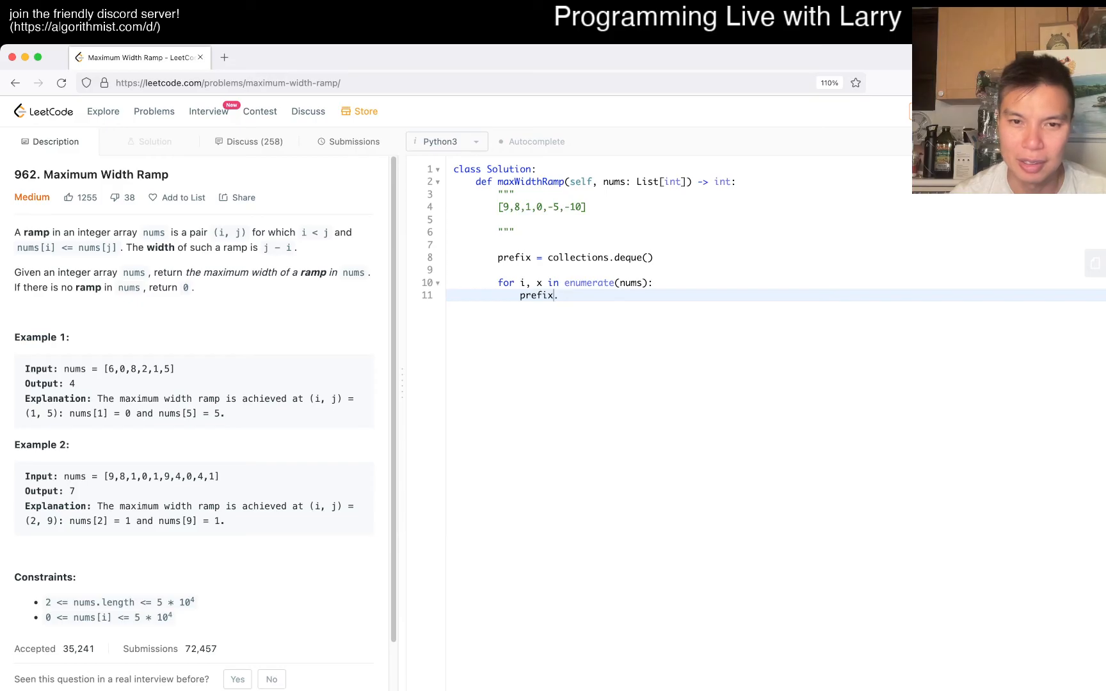
type("bisect.bisect")
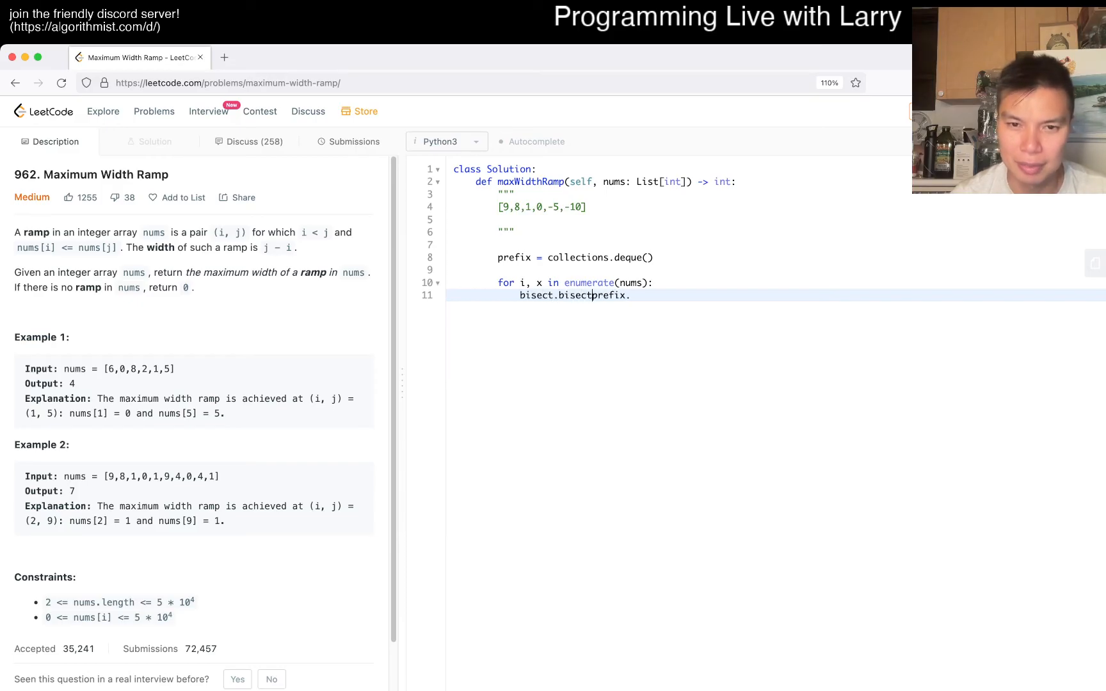
type("_left(")
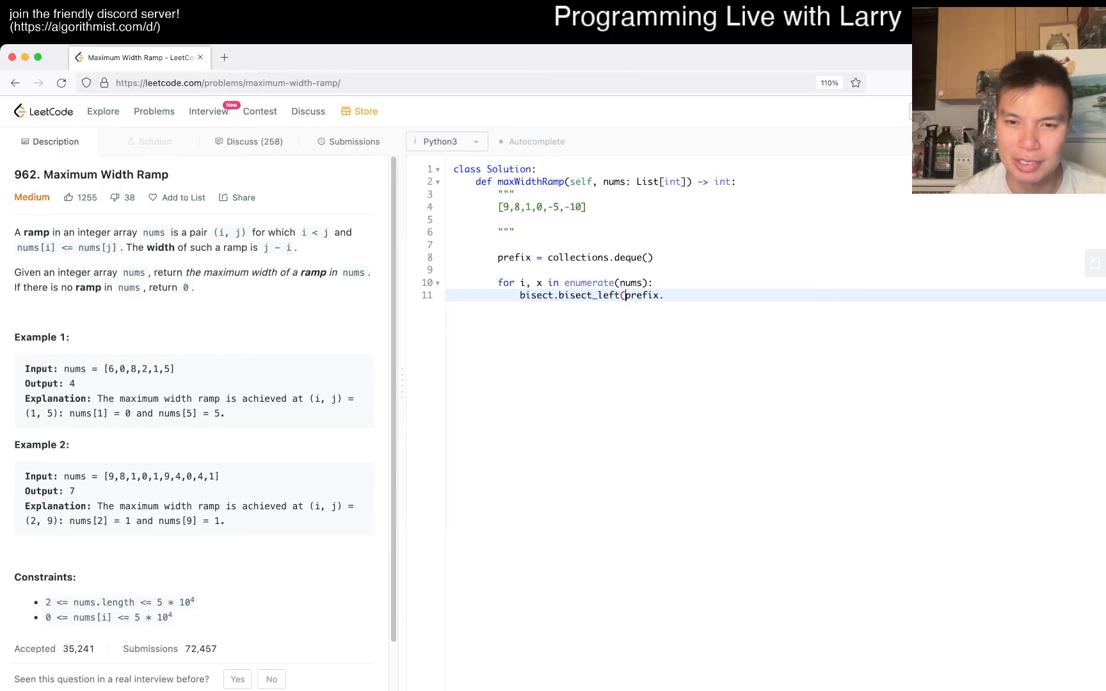
type(", (x,")
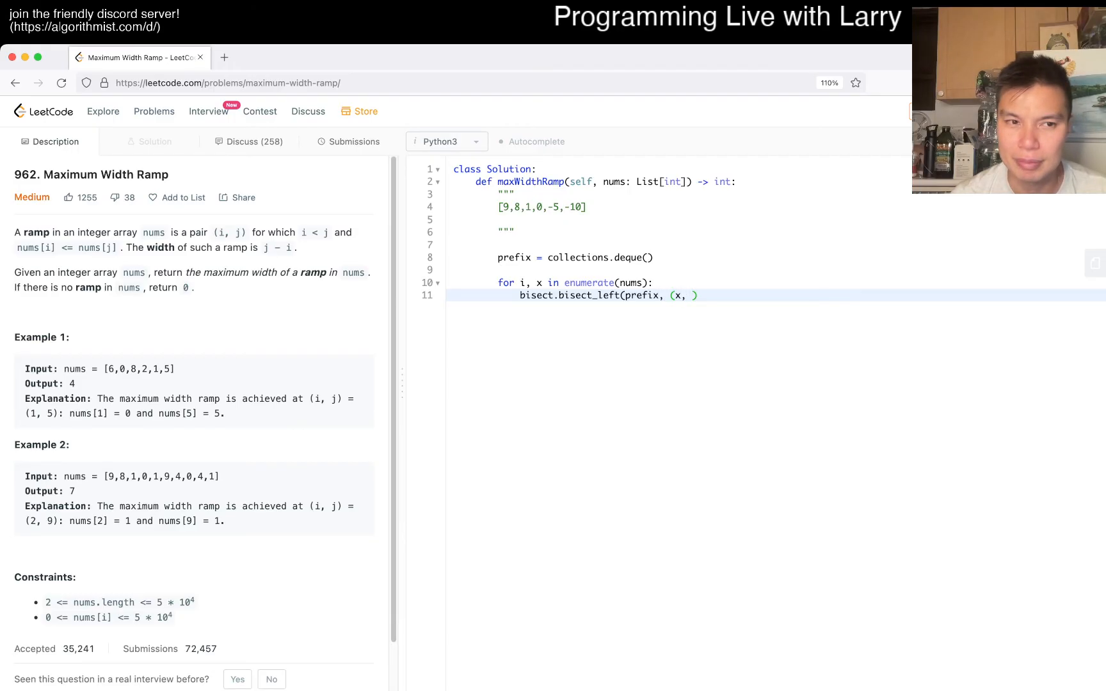
type("-20")
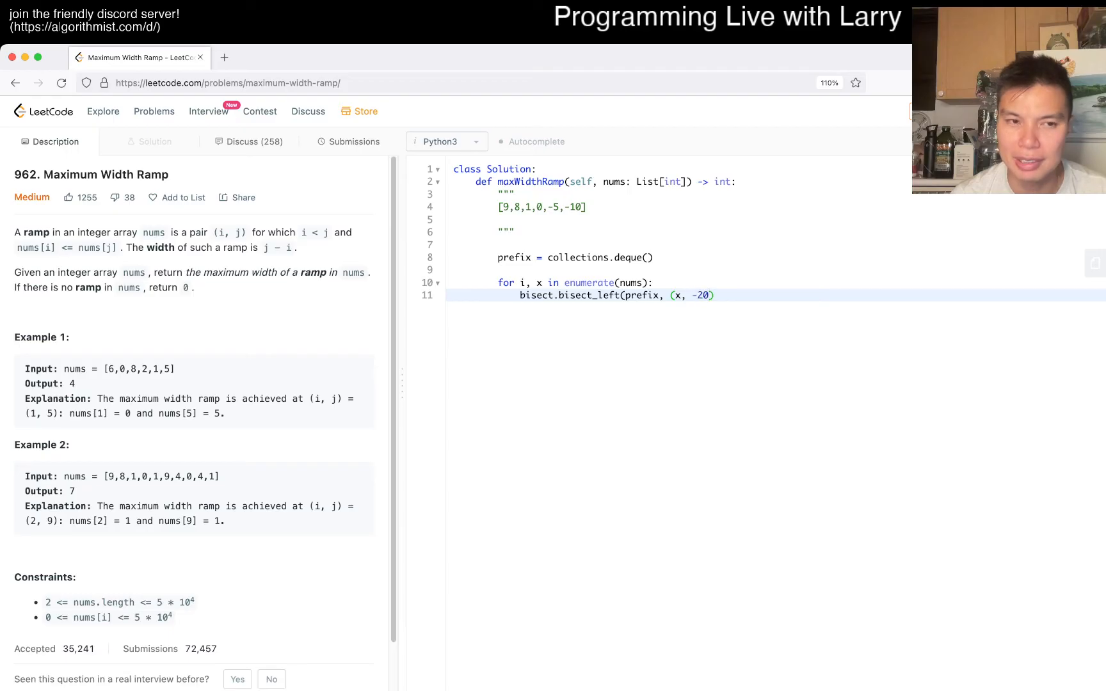
key("Backspace")
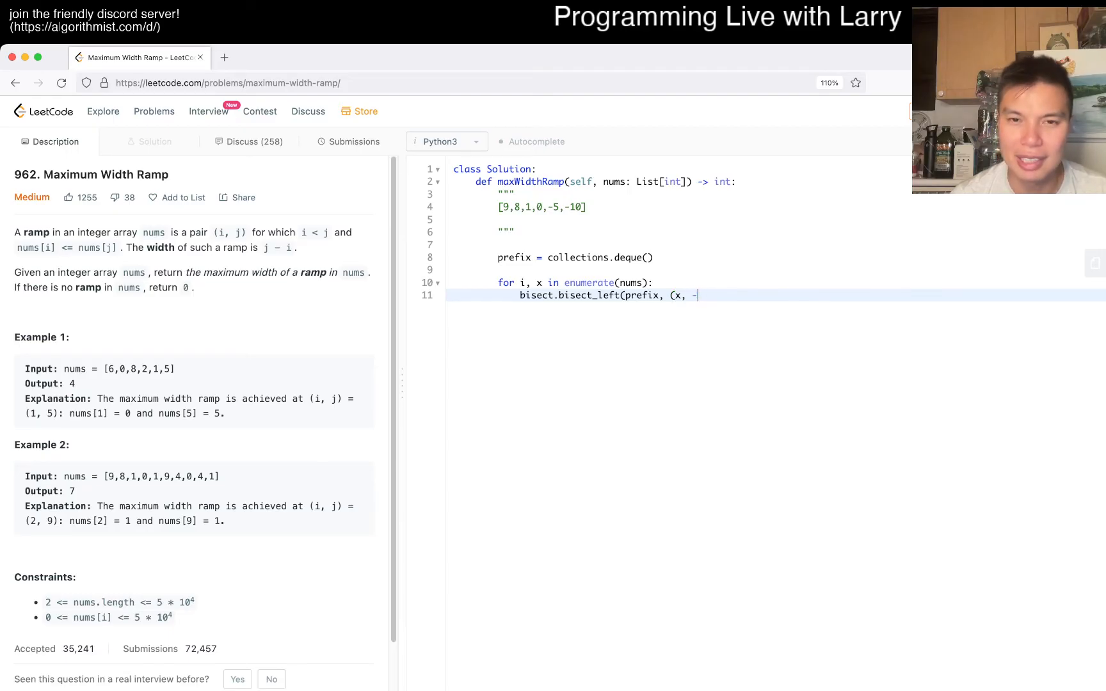
type("1))")
type("if i")
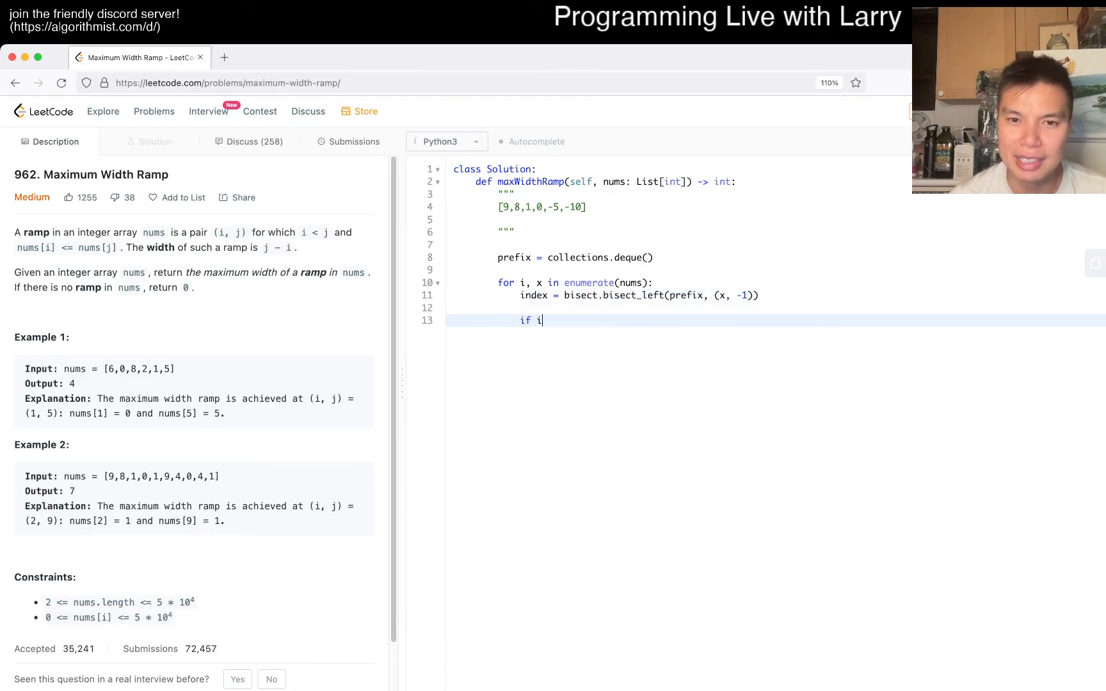
type("ndex <")
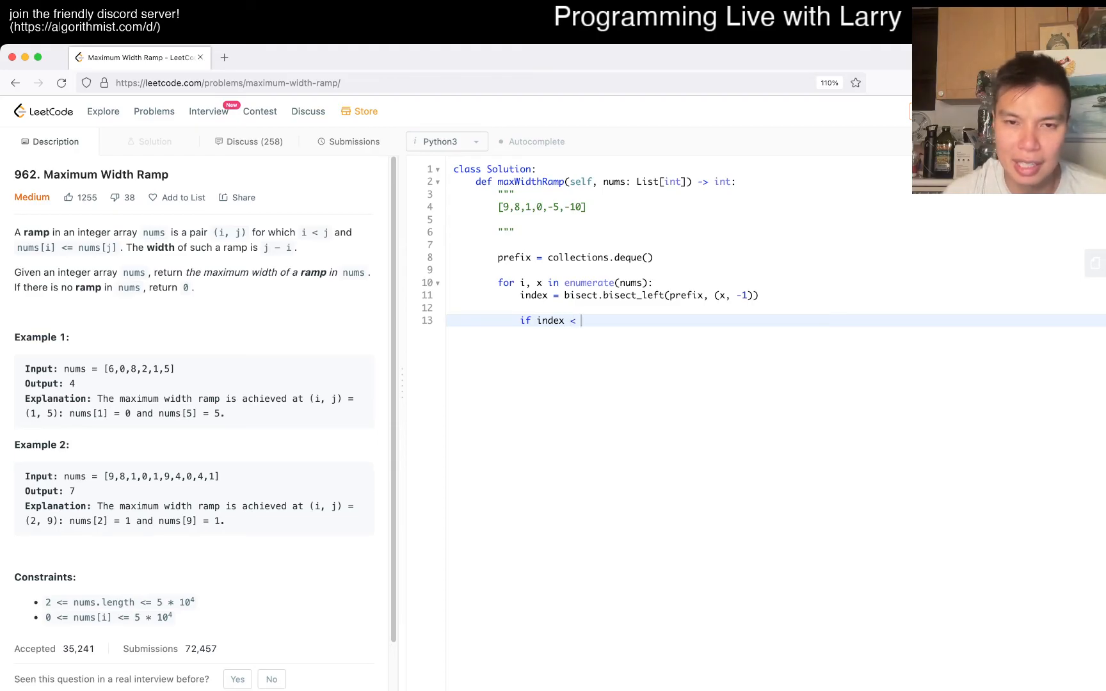
type("len(prefix):")
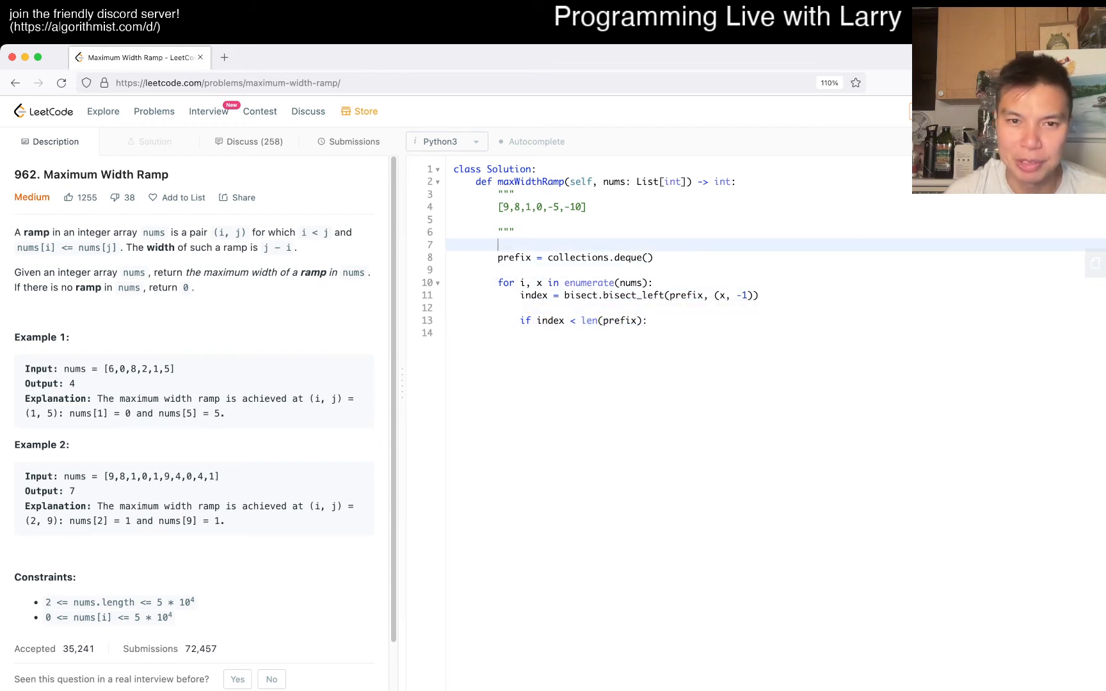
Step: Put best = 0 above the prefix line, replacing the interim best = -INF and INF constant
type("best =")
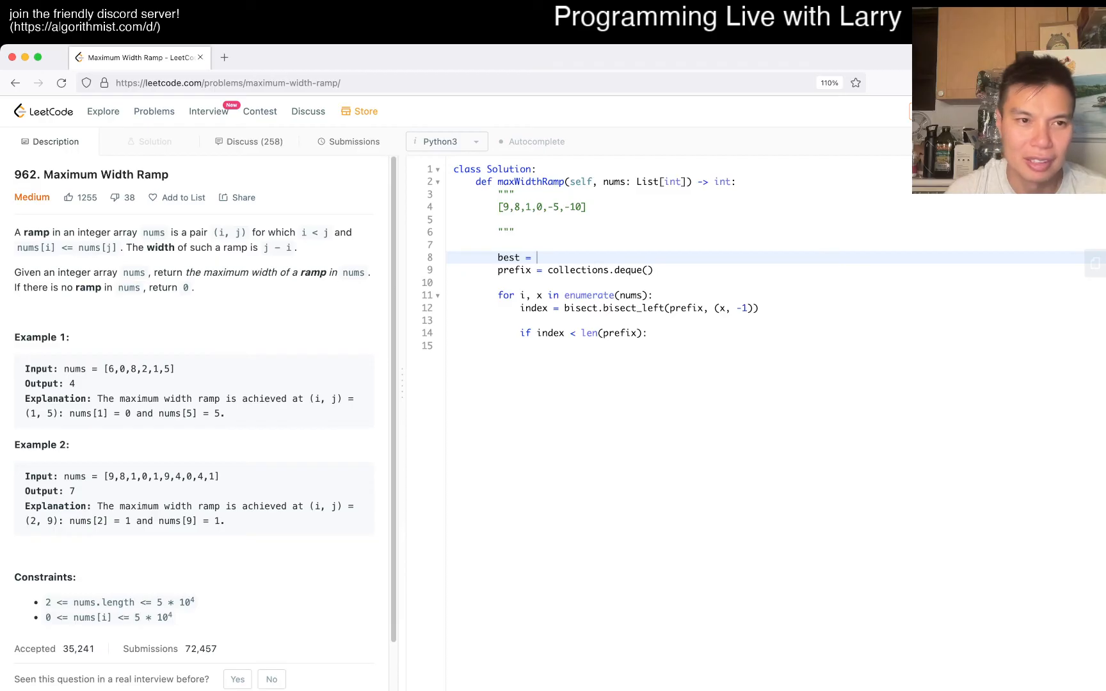
type("-")
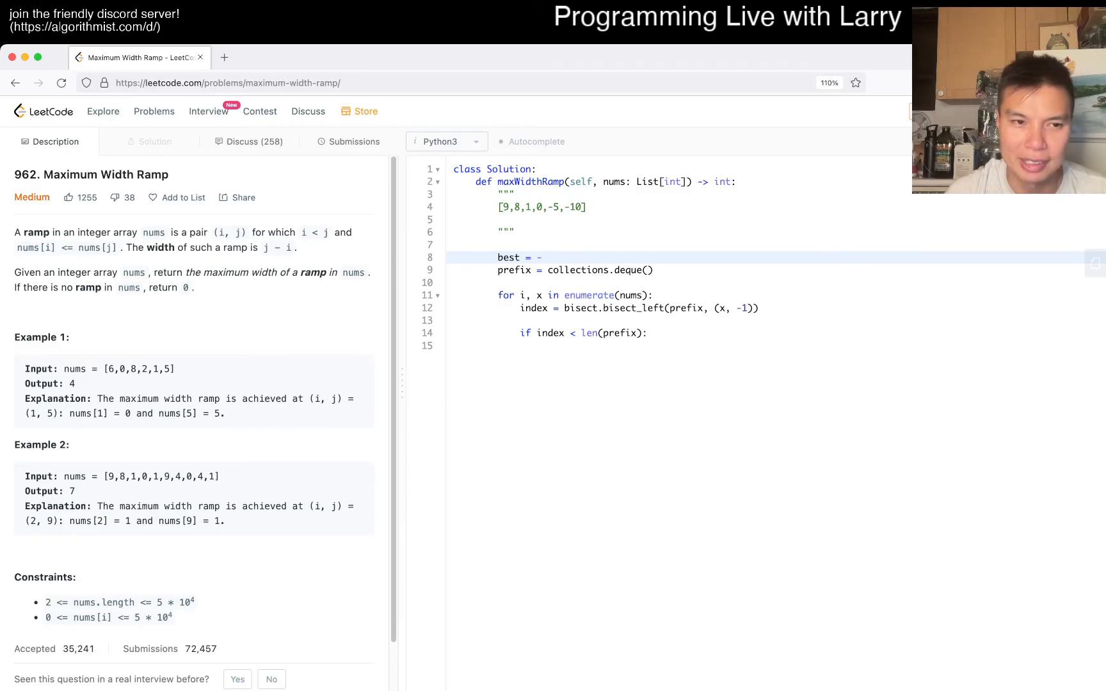
type("INF")
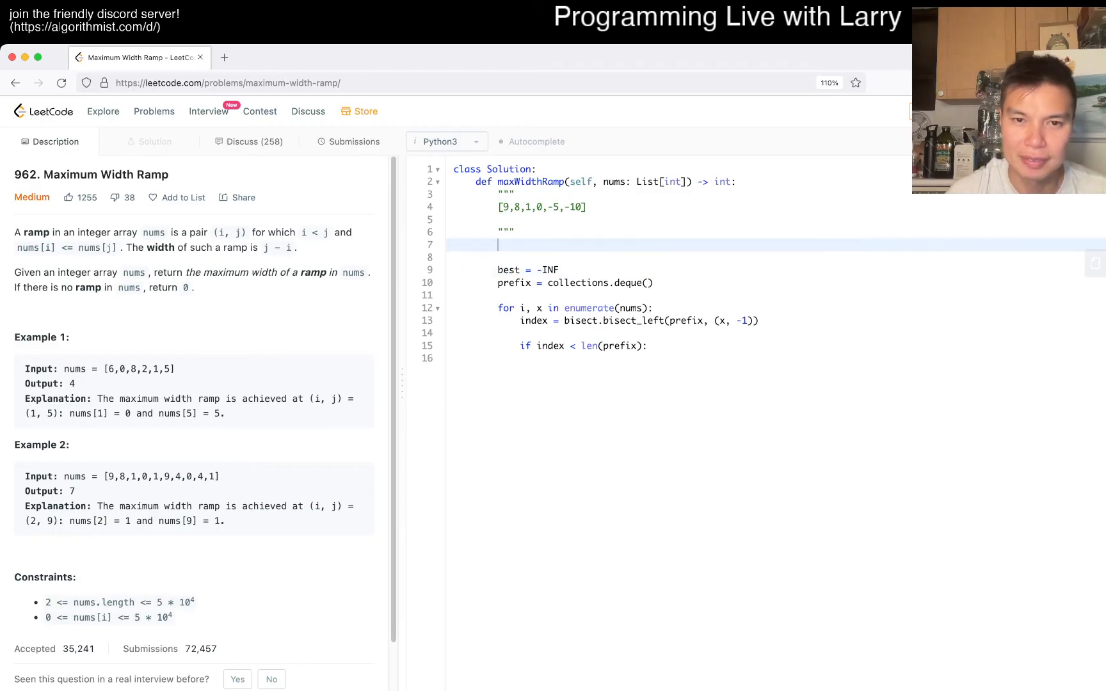
type("INF = 1")
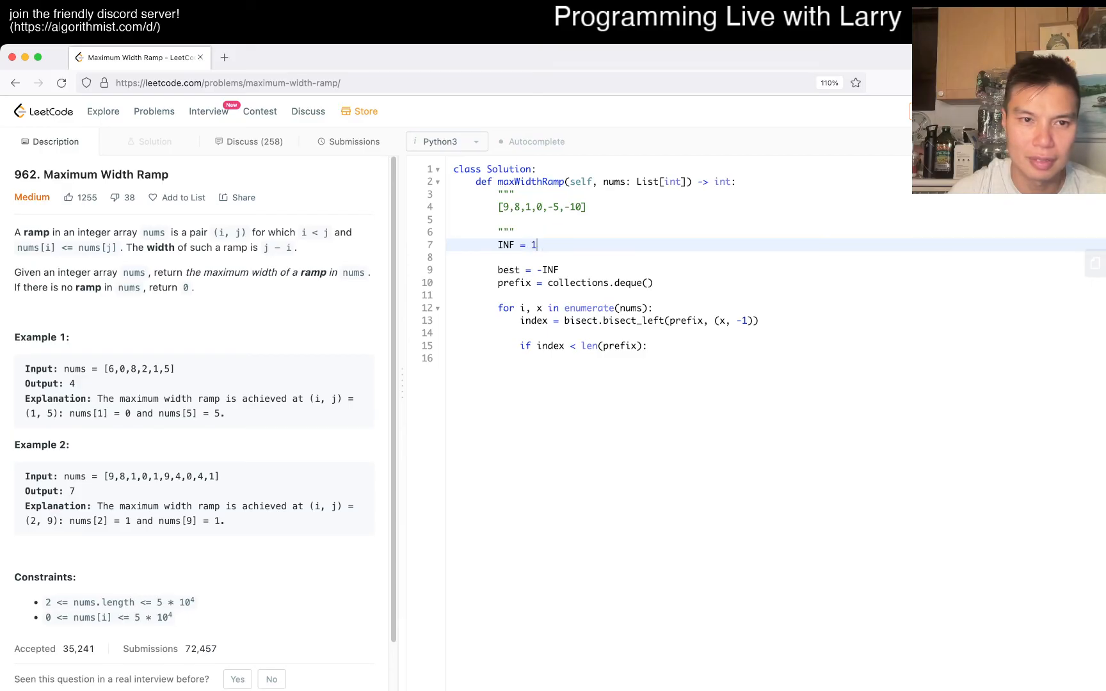
type("0 **")
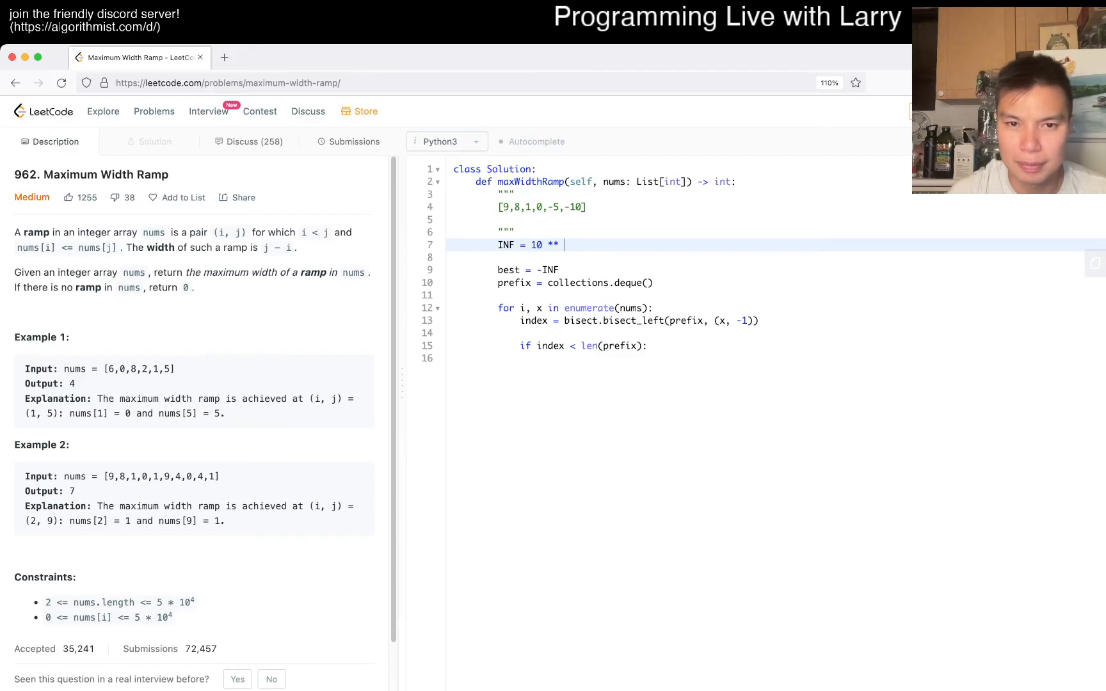
type("20")
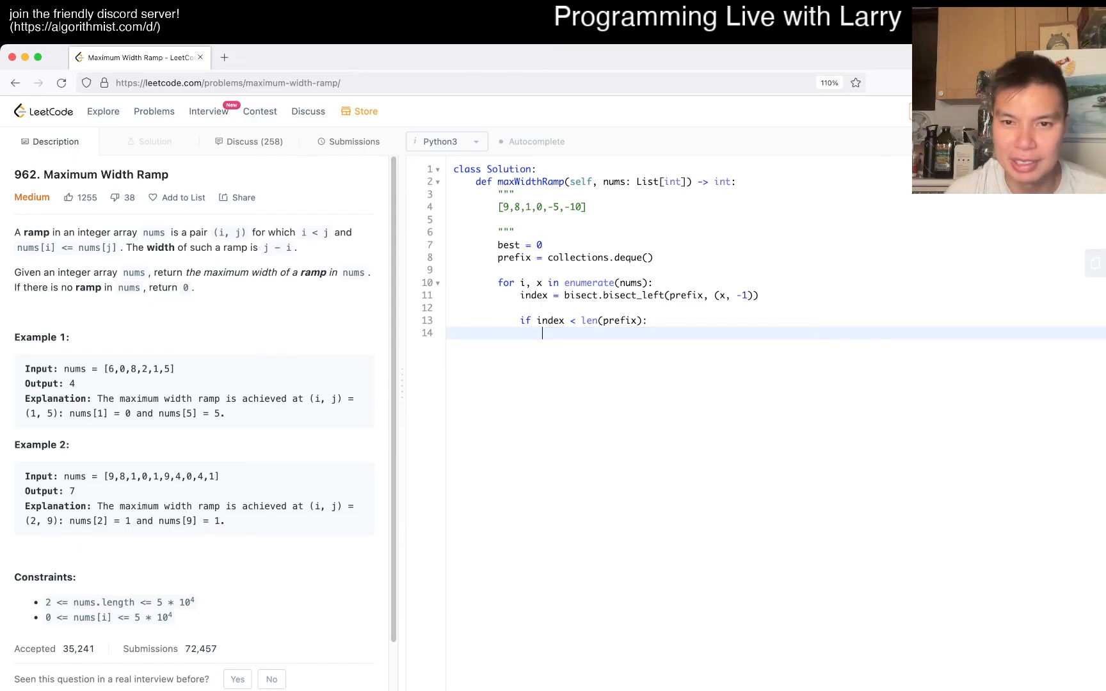
Step: Set i = prefix[index][1], rename the loop variable to j, and write best = max(j - i)
type("prefix[]")
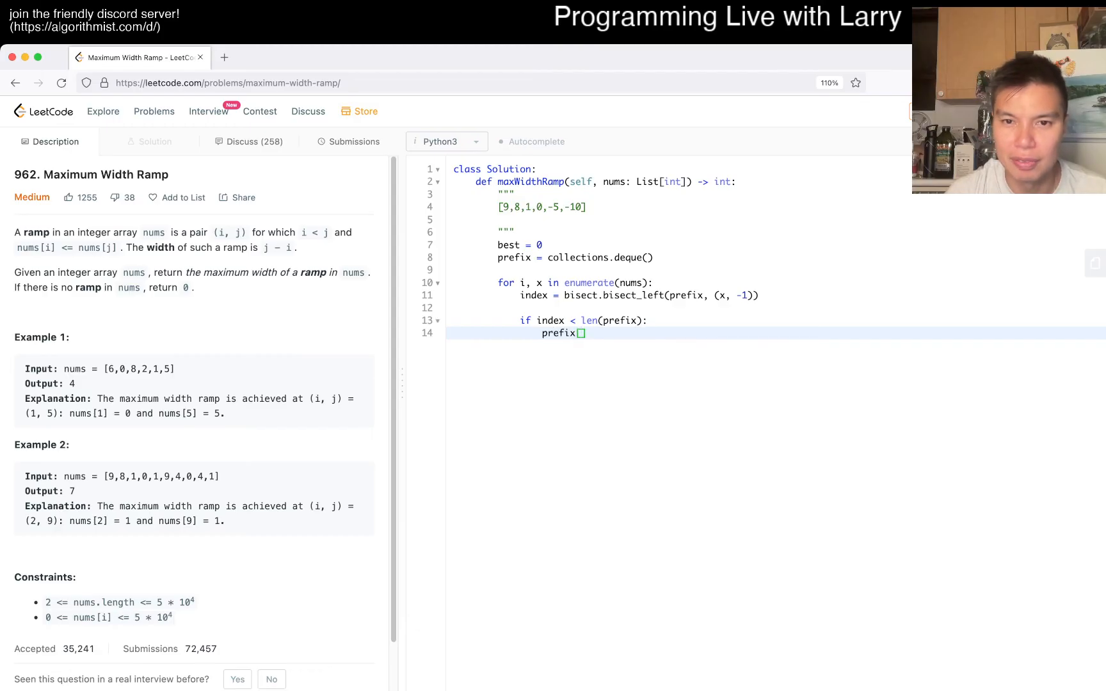
type("index")
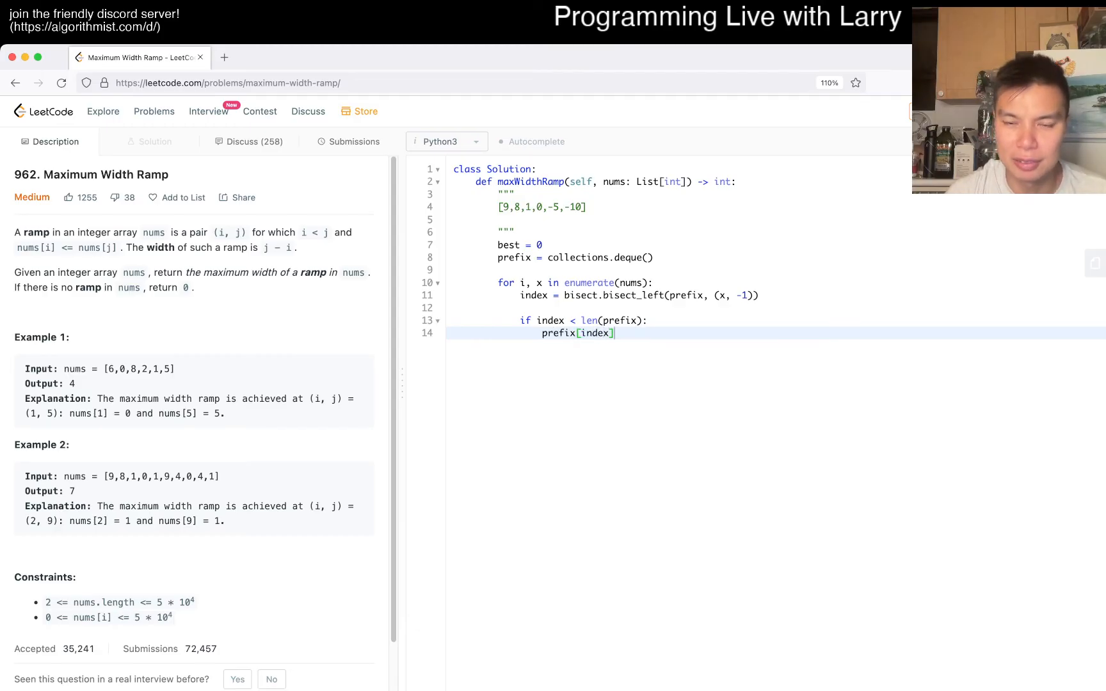
type("[1]")
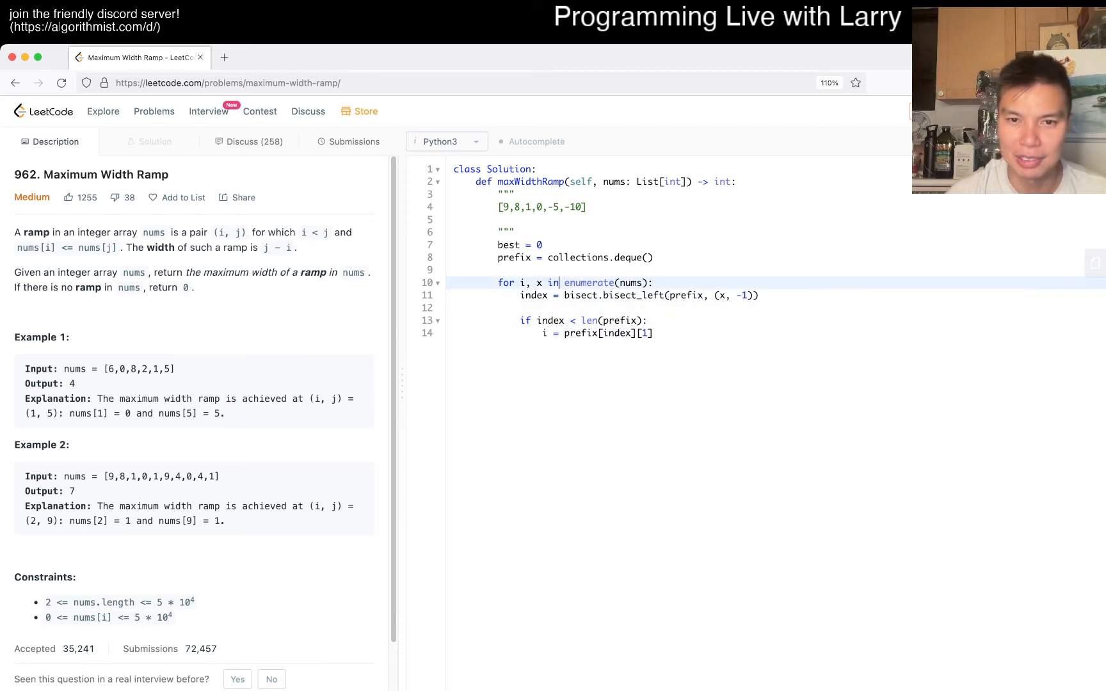
type("j")
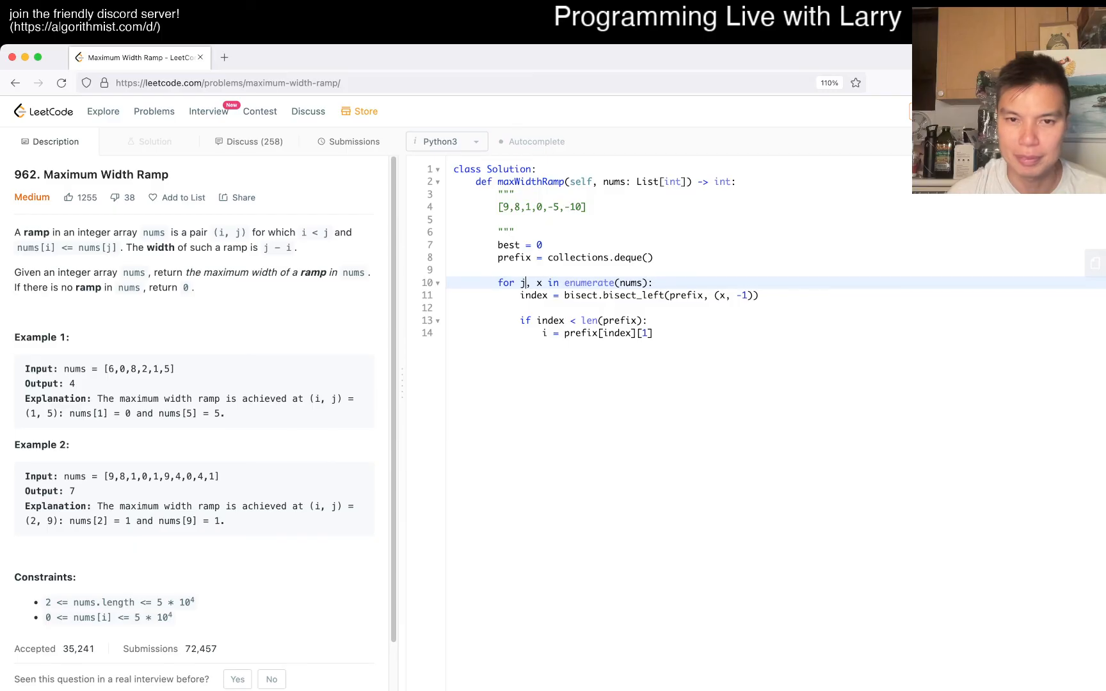
type("b")
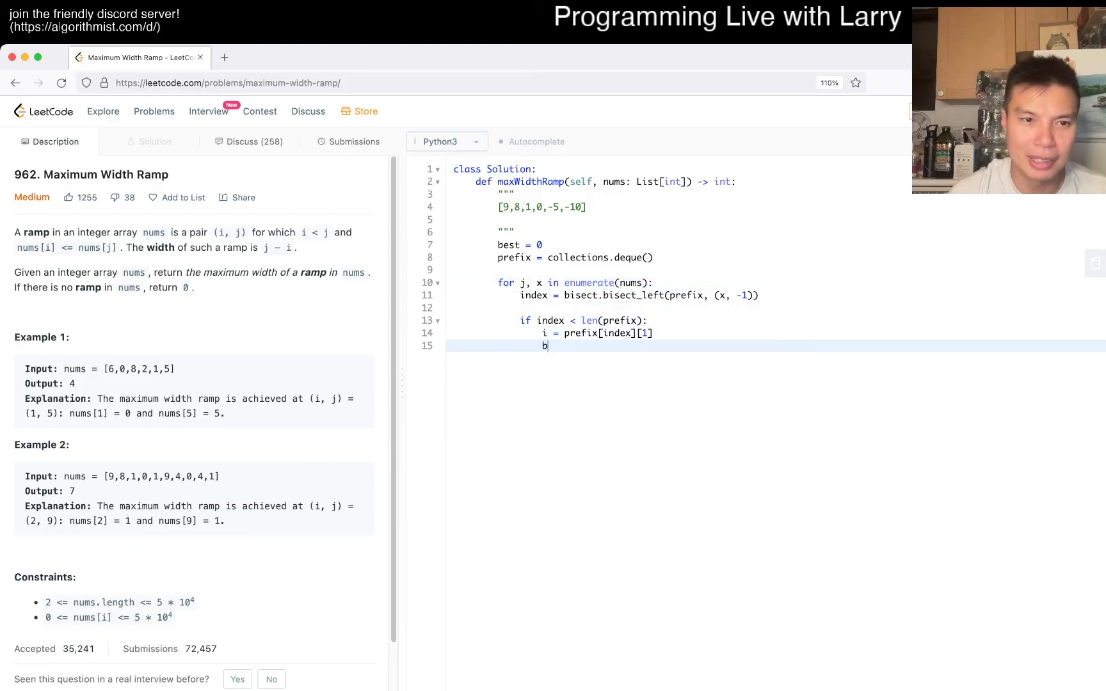
type("est = max()")
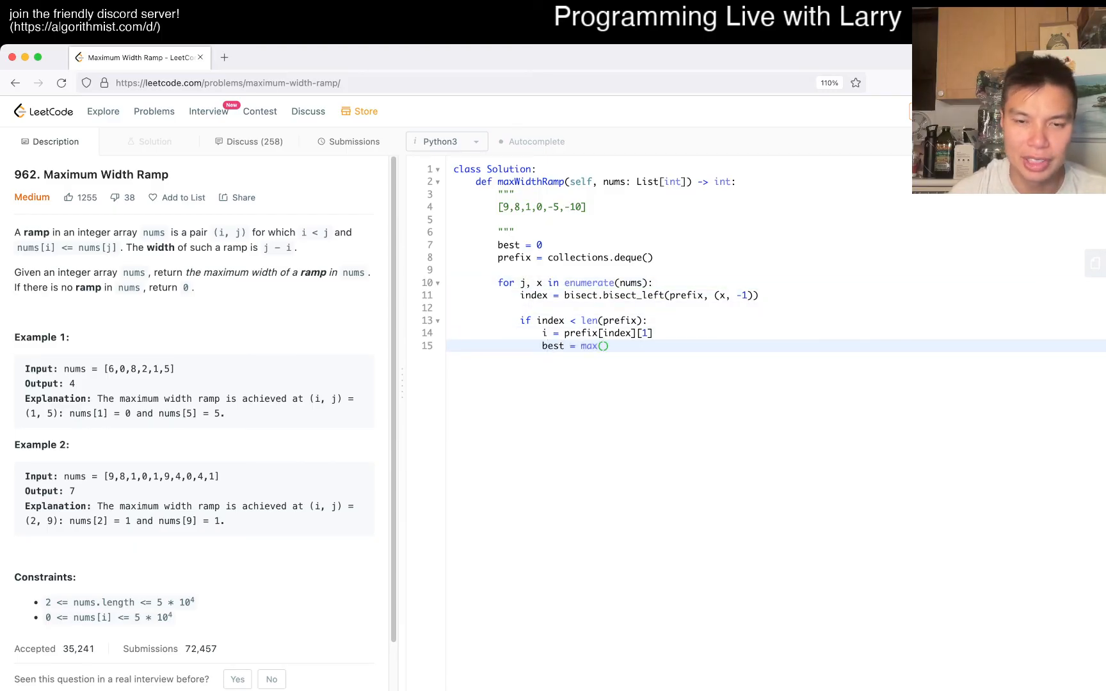
type("j - i")
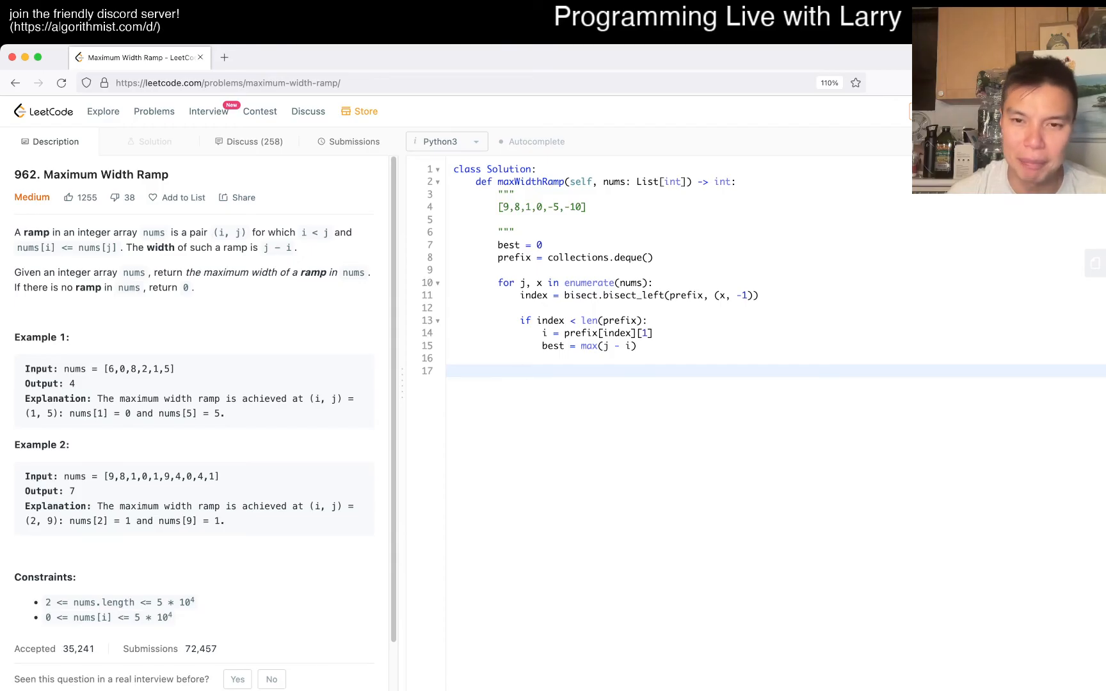
Step: Add a second if checking len(prefix) == 0 or comparing prefix[-1][0]
type("if l")
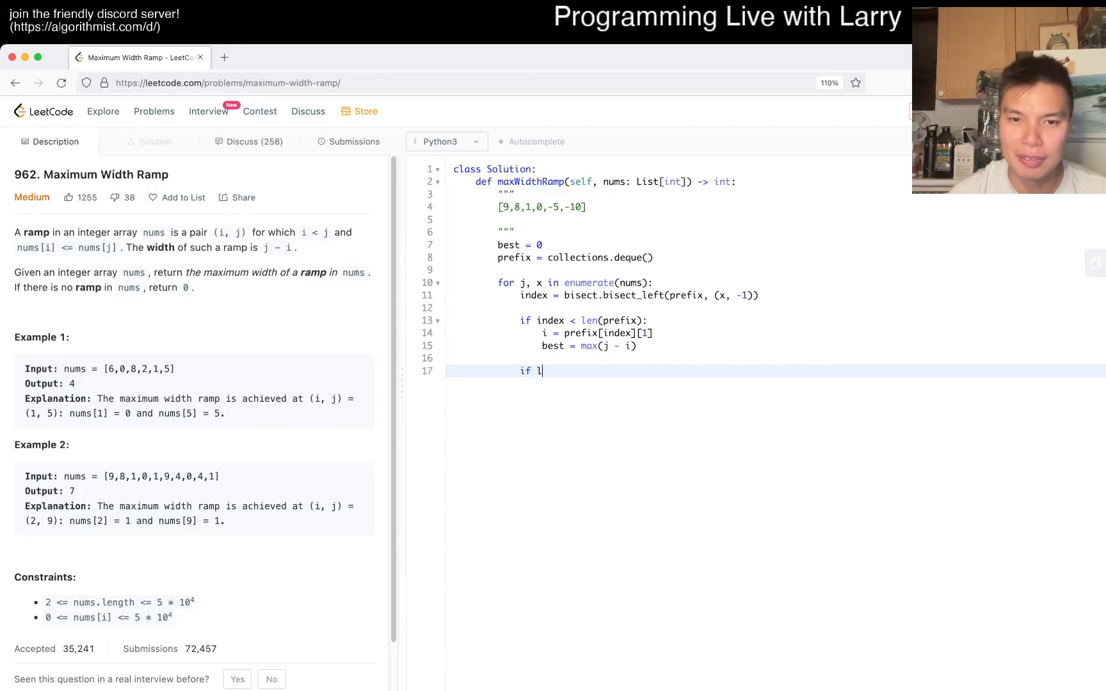
type("en(prefix)")
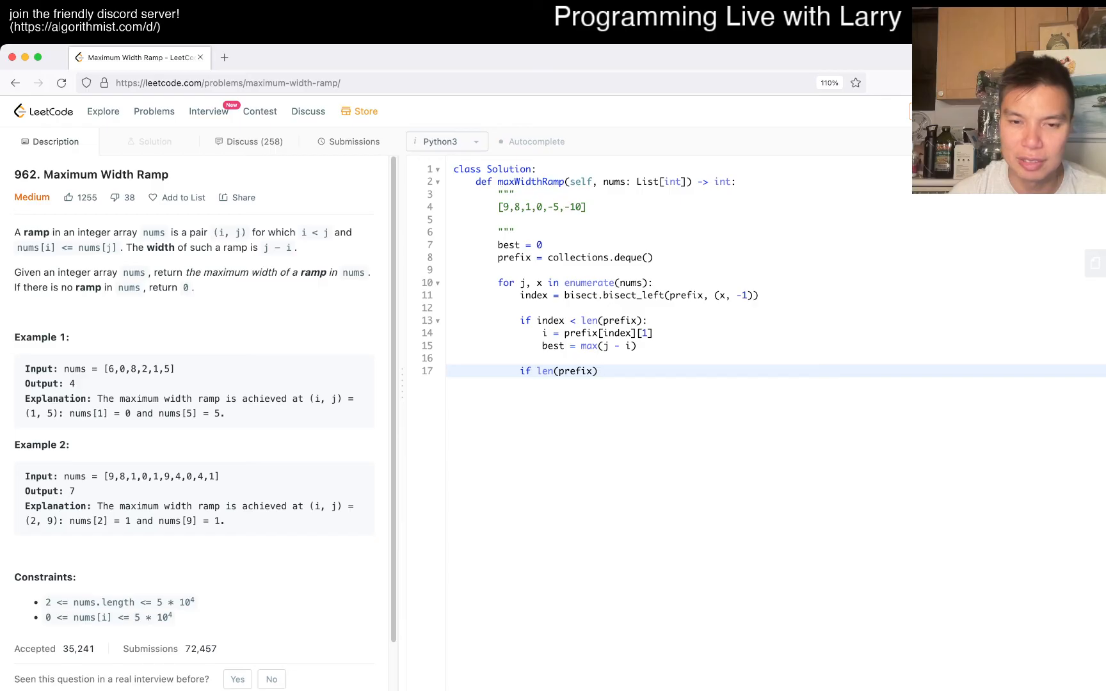
type("== 0 or")
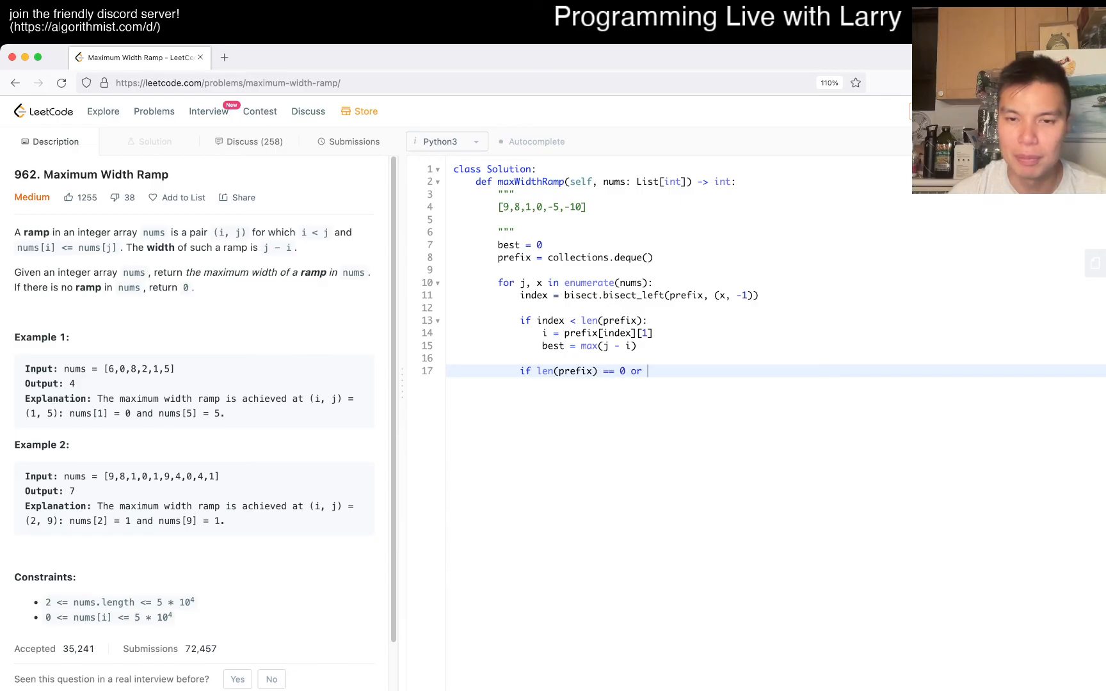
type("prefix[-1]")
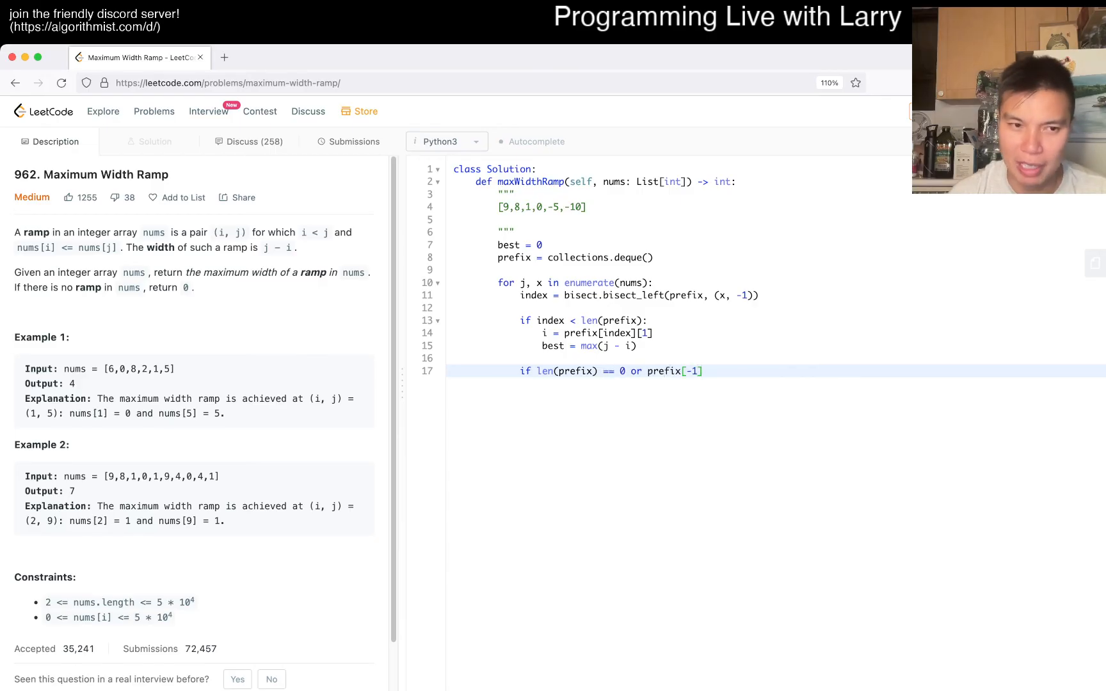
type("[0]")
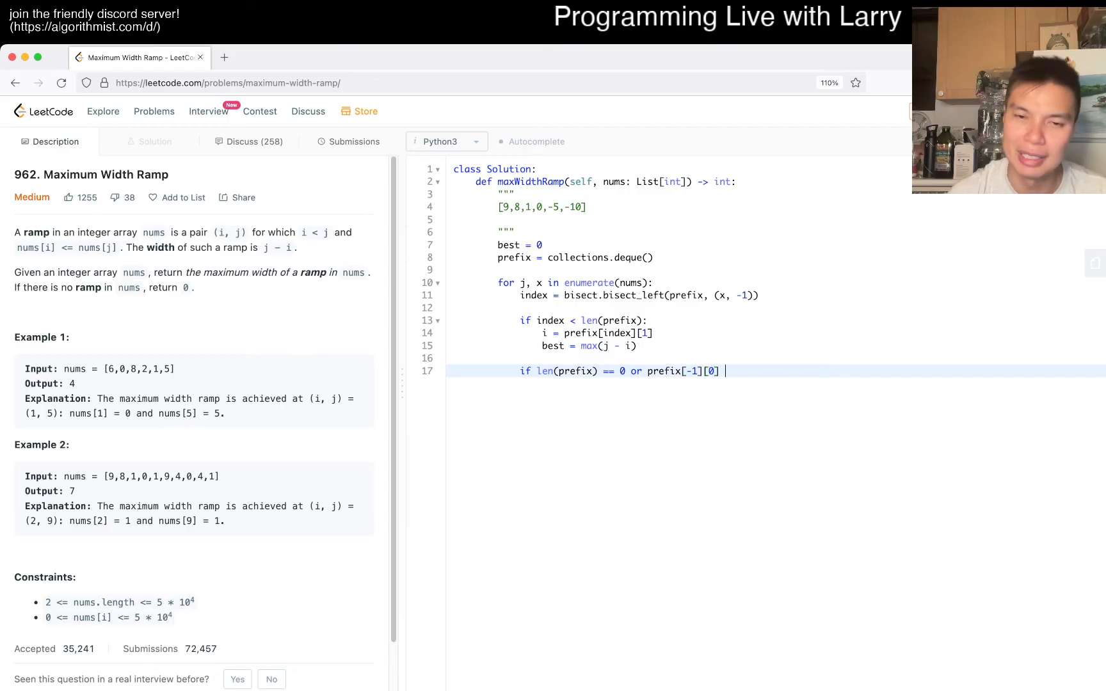
type("> x:")
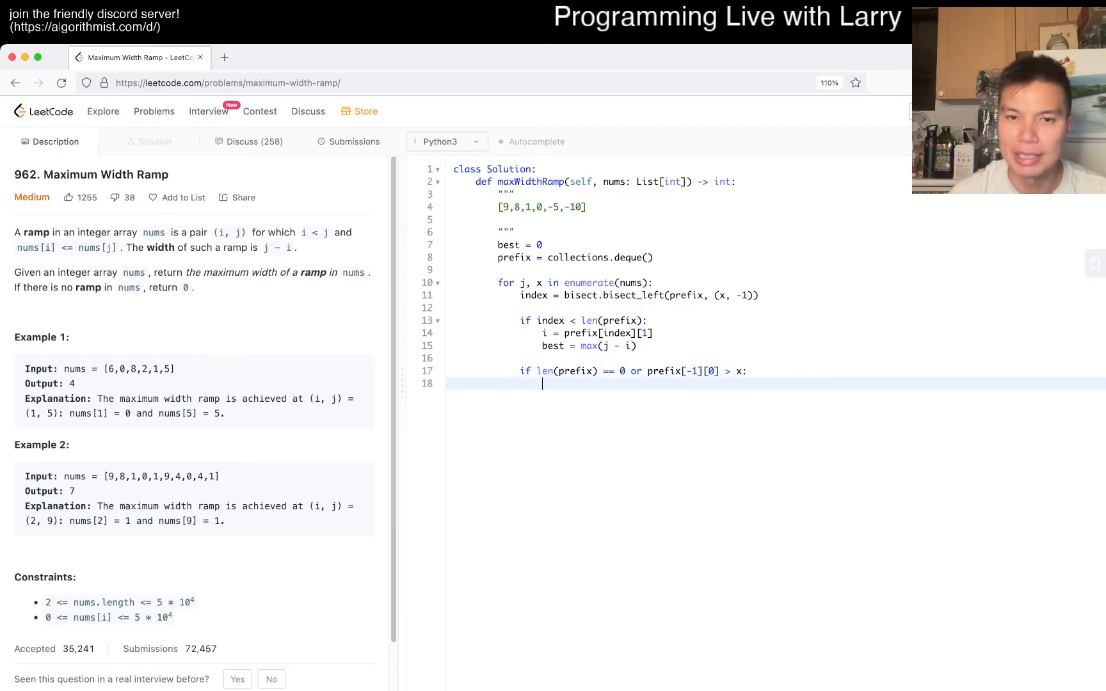
type("pre")
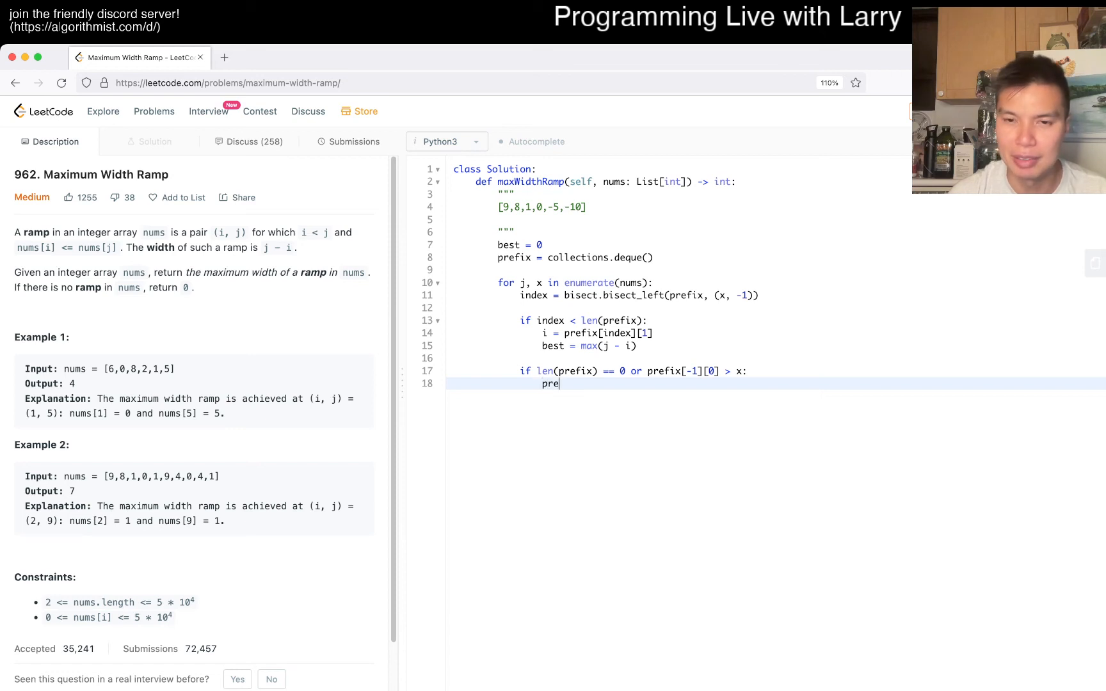
type("fix")
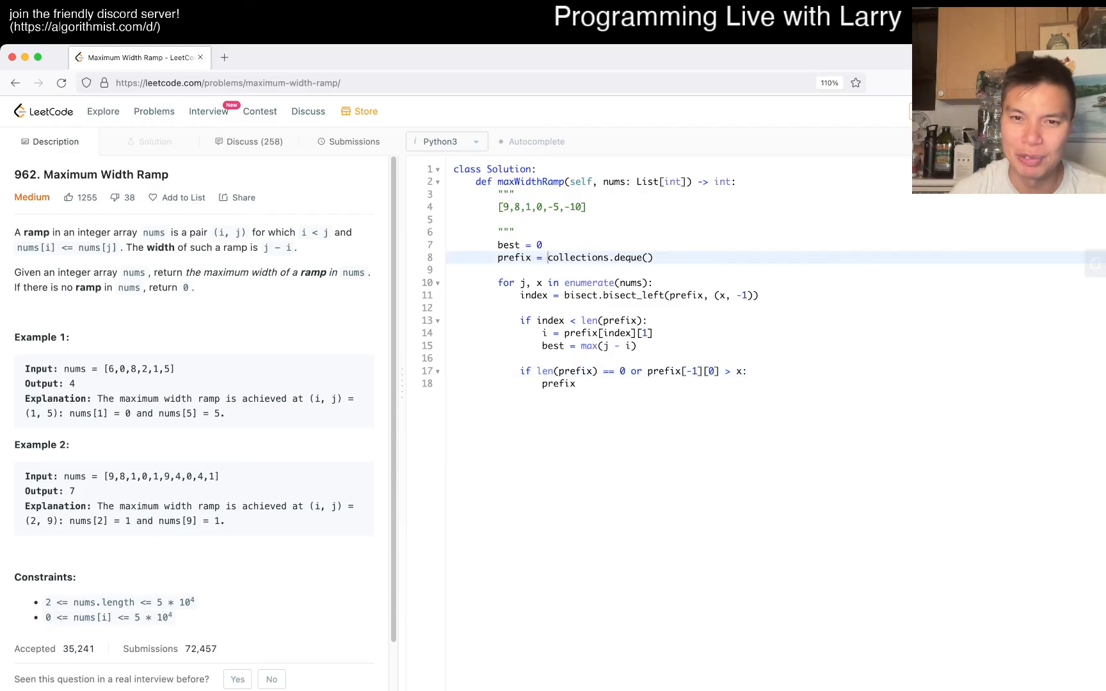
Step: Push (x, j) with prefix.appendleft((x, j)) and return best after the loop
double_click(599, 257)
type("0")
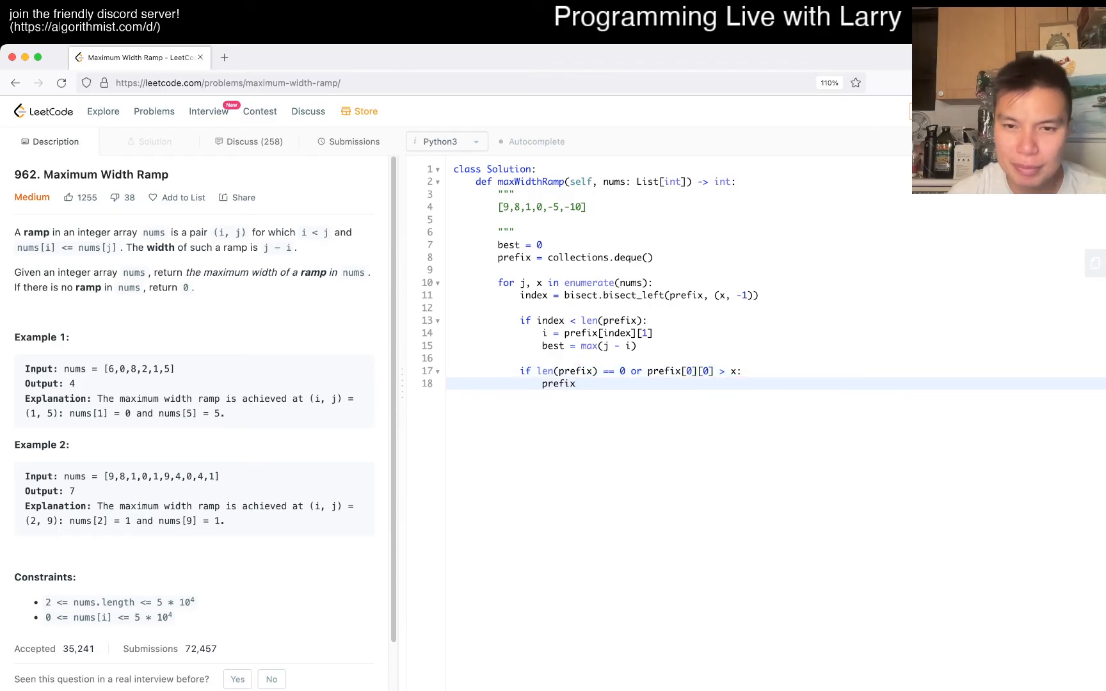
type(".append")
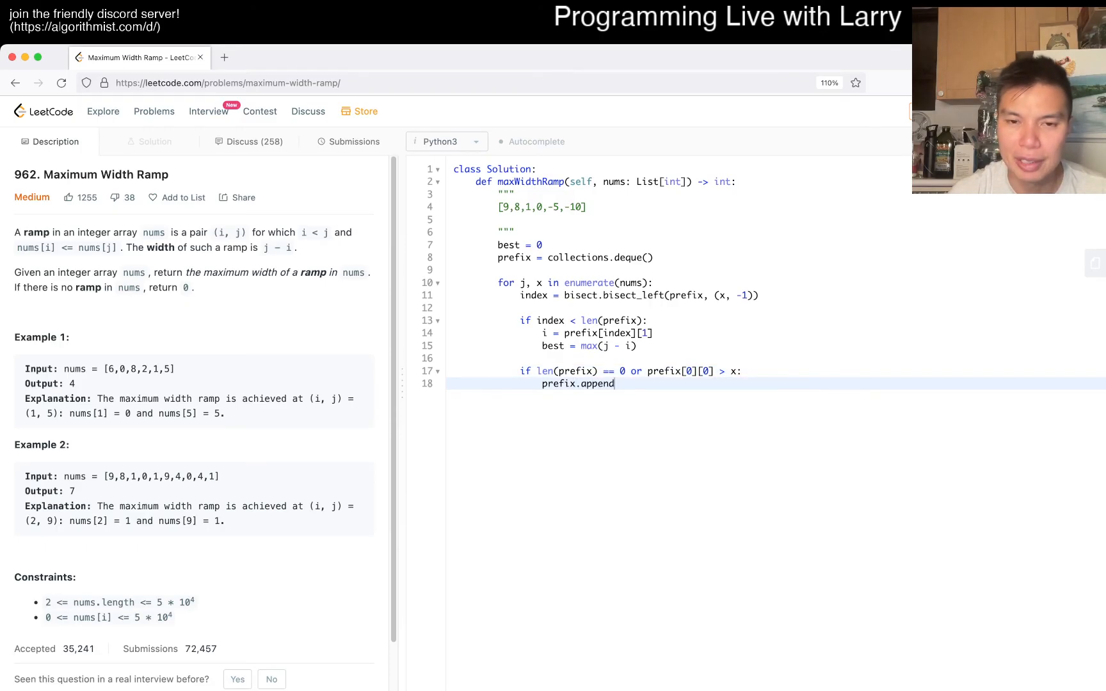
type("left")
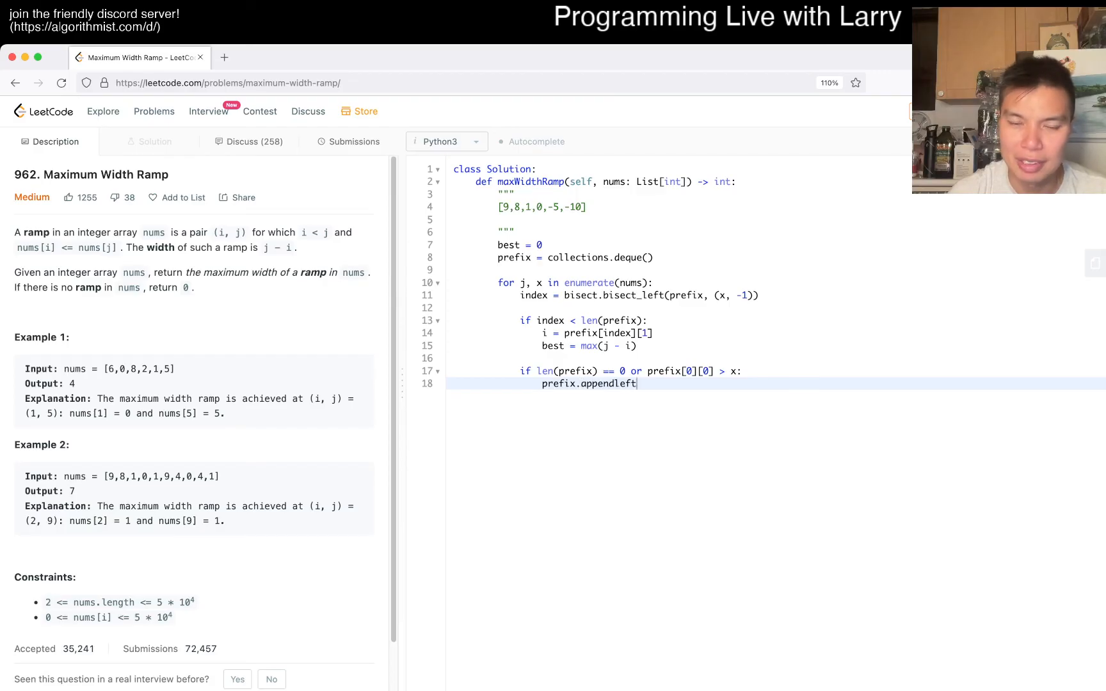
type("())")
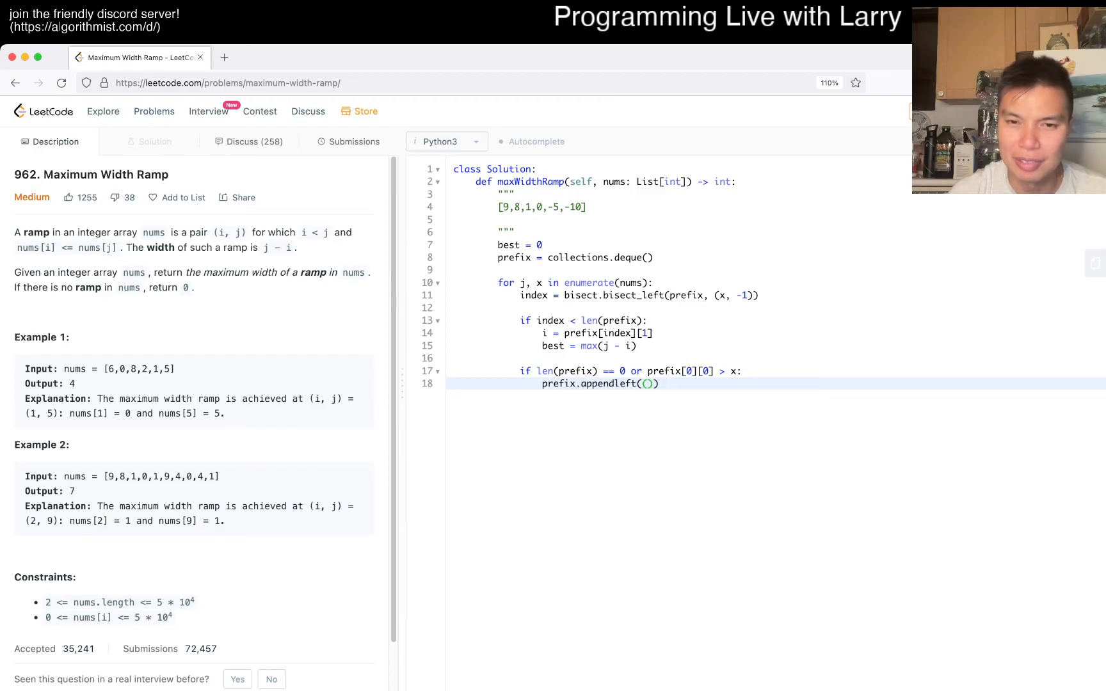
type("x, j")
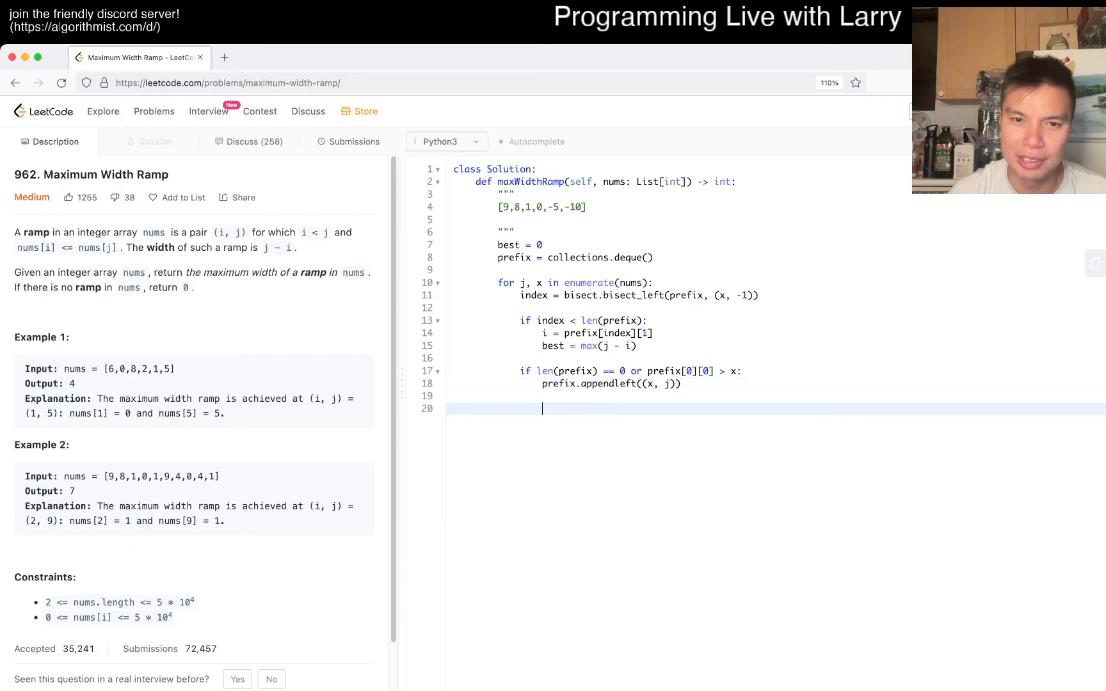
type("return best")
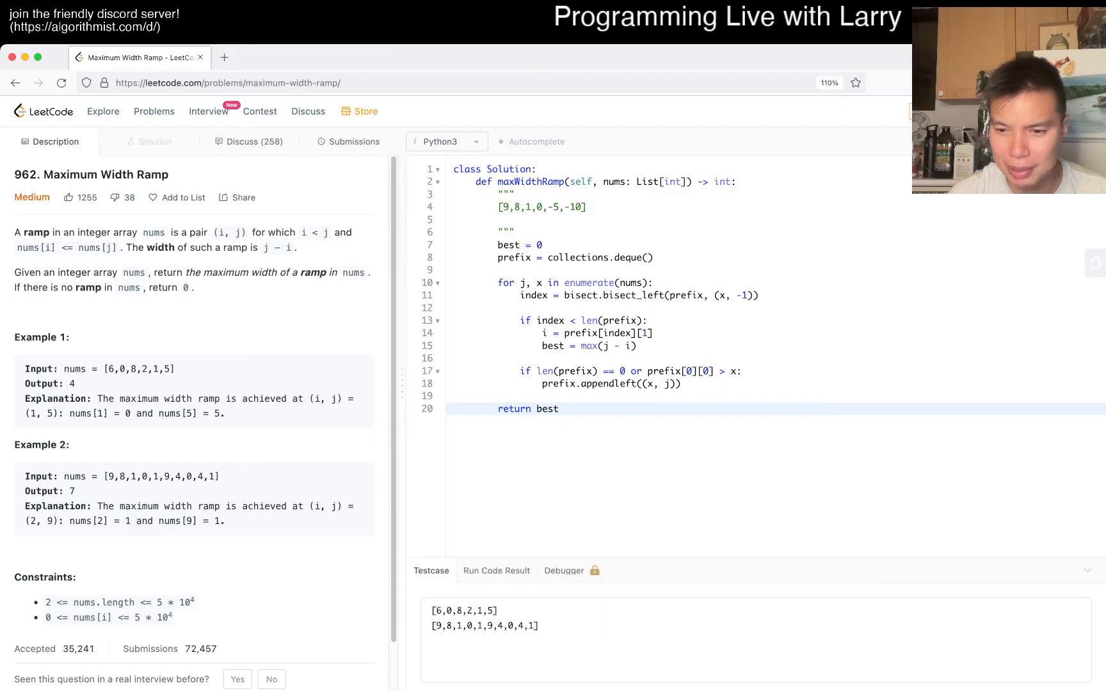
Step: Run the examples, then use max(best, j - i) and add a print(j, i) debug line
left_click(496, 571)
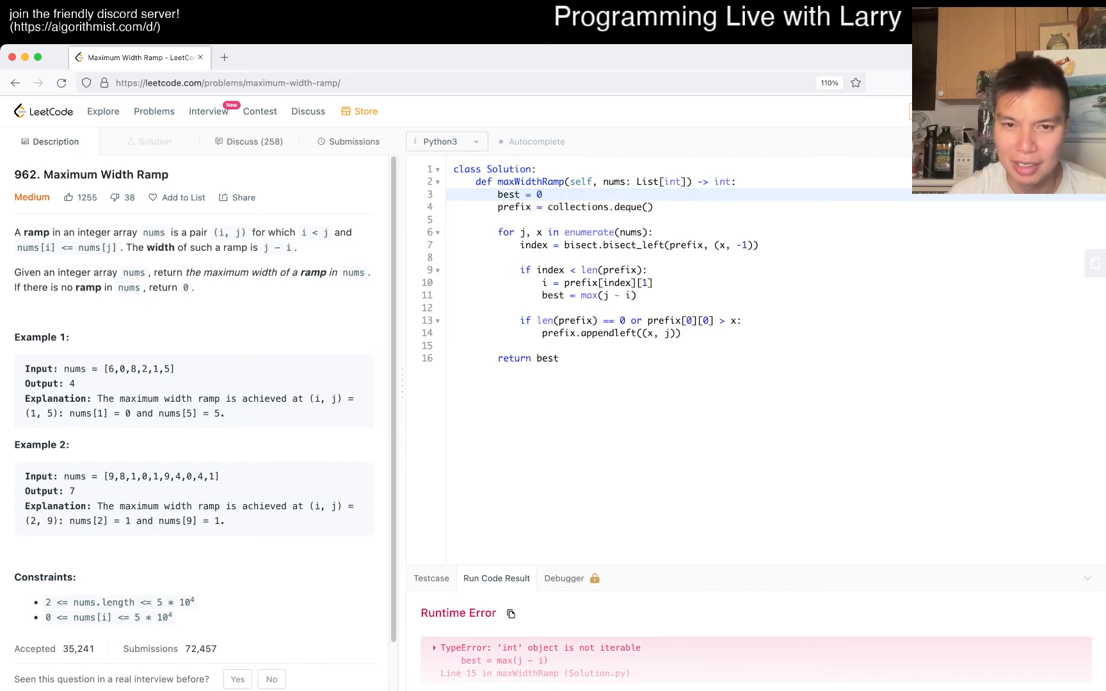
type("best,")
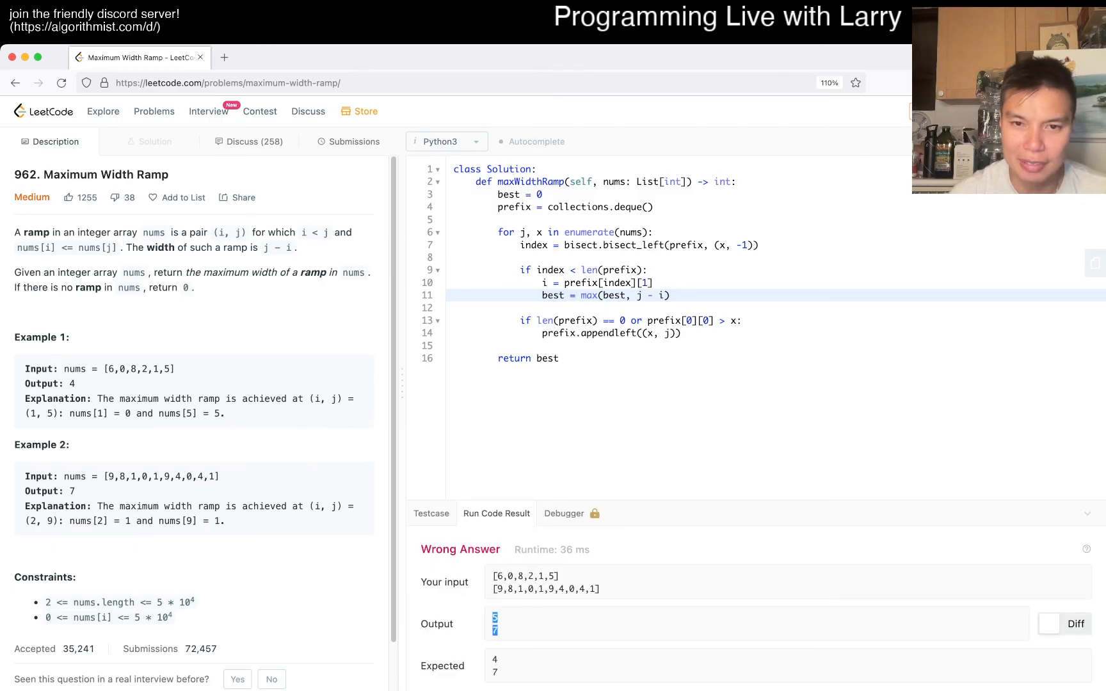
type("p")
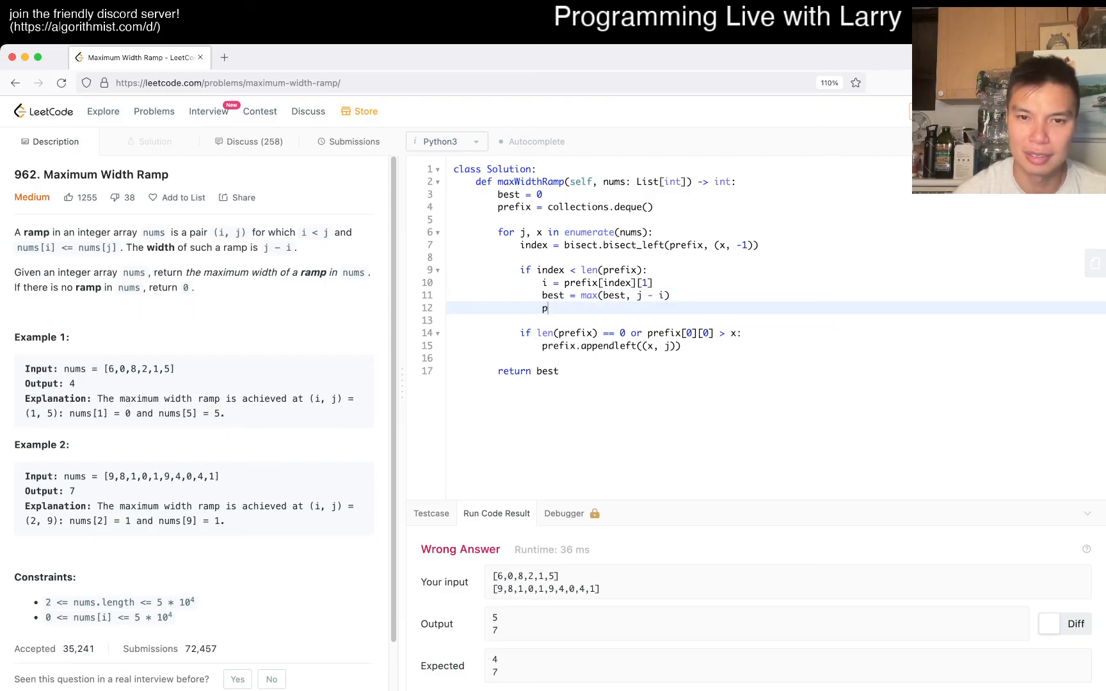
type("rint(j, i)")
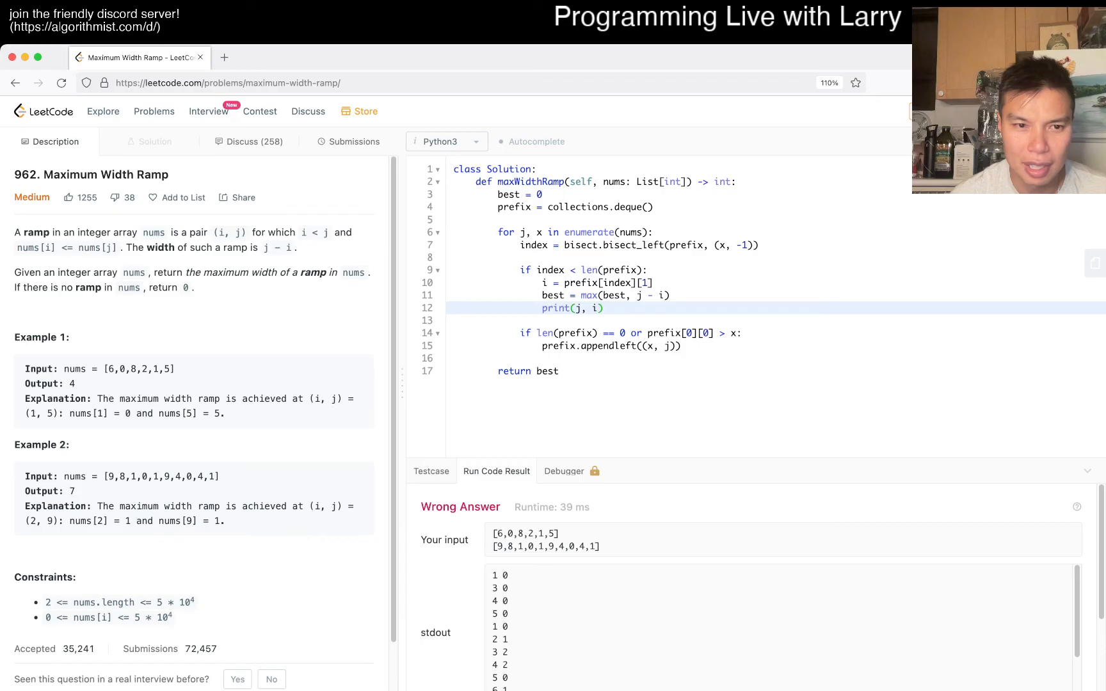
Step: Change line 7 to bisect.bisect_right(prefix, (x, -1)) - 1 and guard with 0 <= index
double_click(110, 368)
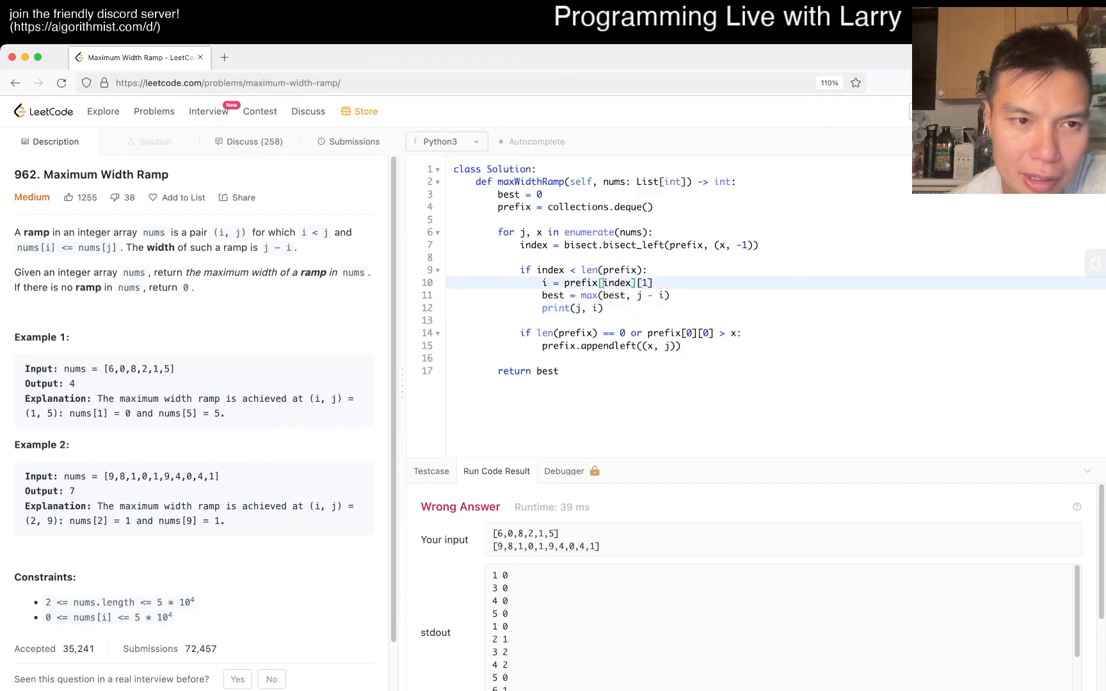
double_click(616, 283)
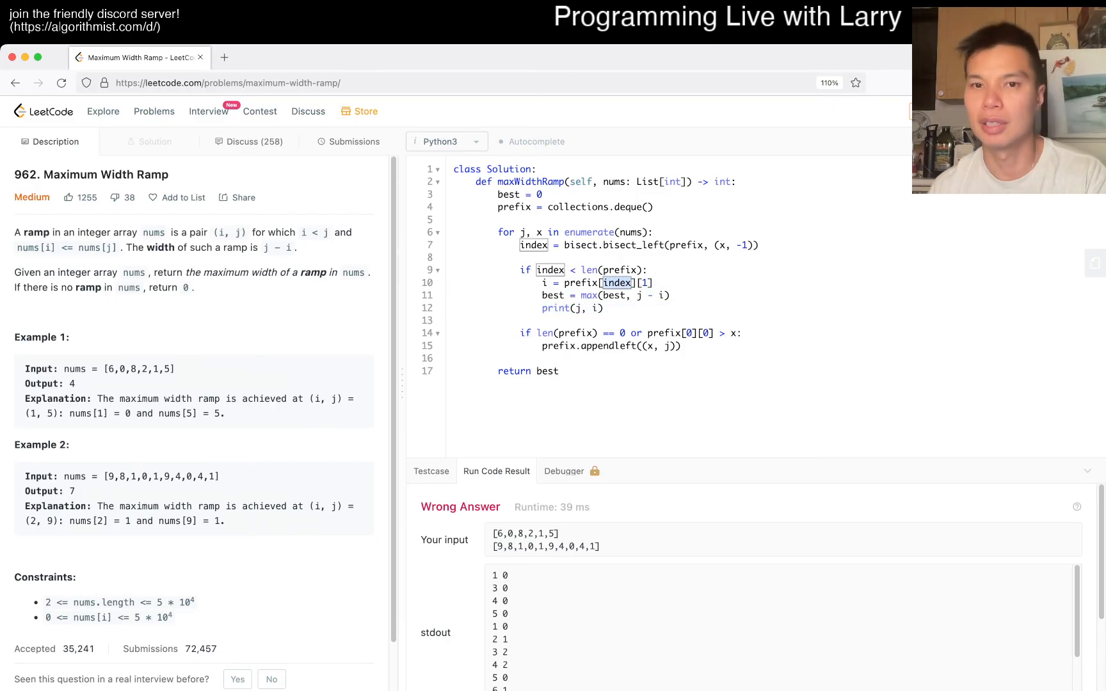
left_click(628, 233)
type("righ")
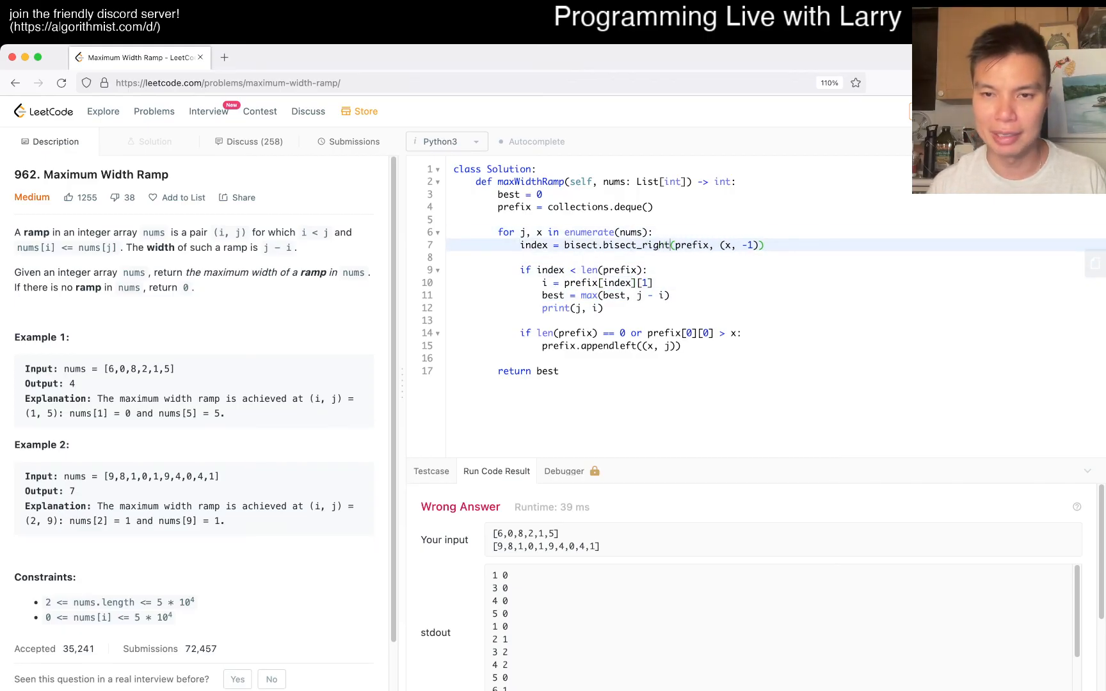
type("-")
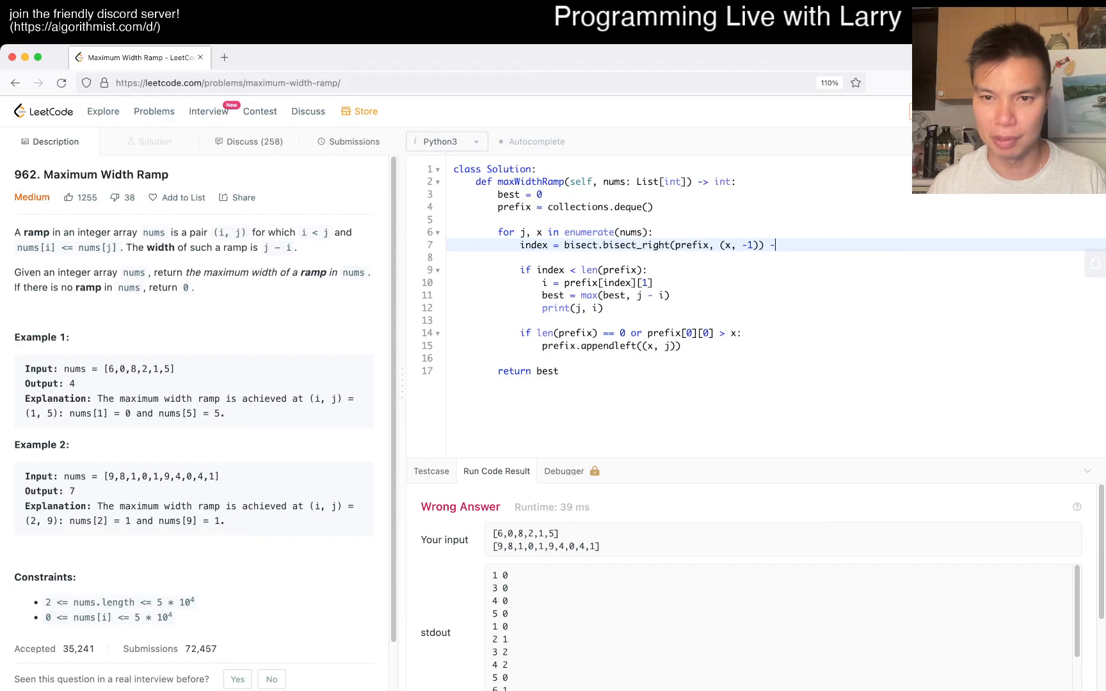
type("1")
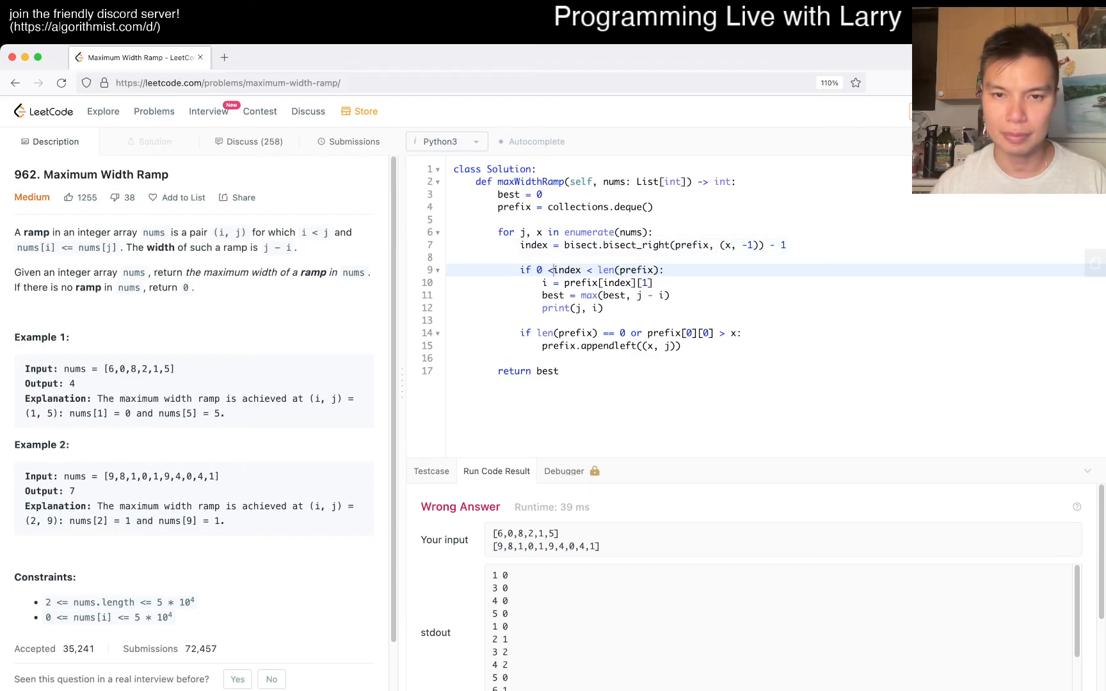
type("=")
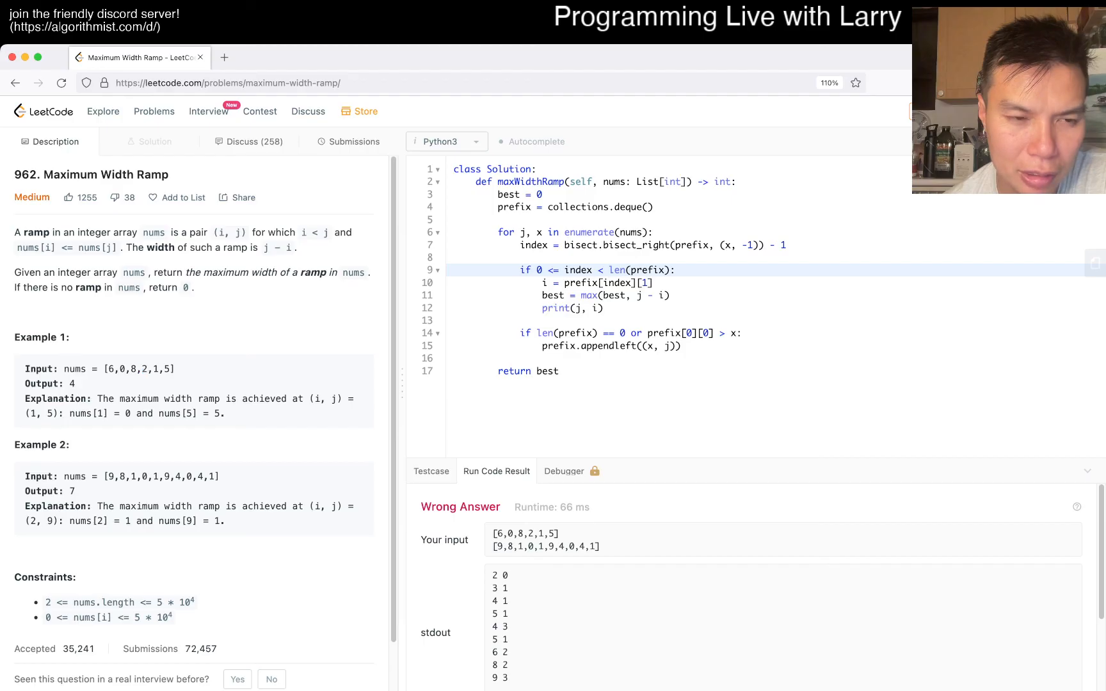
double_click(122, 369)
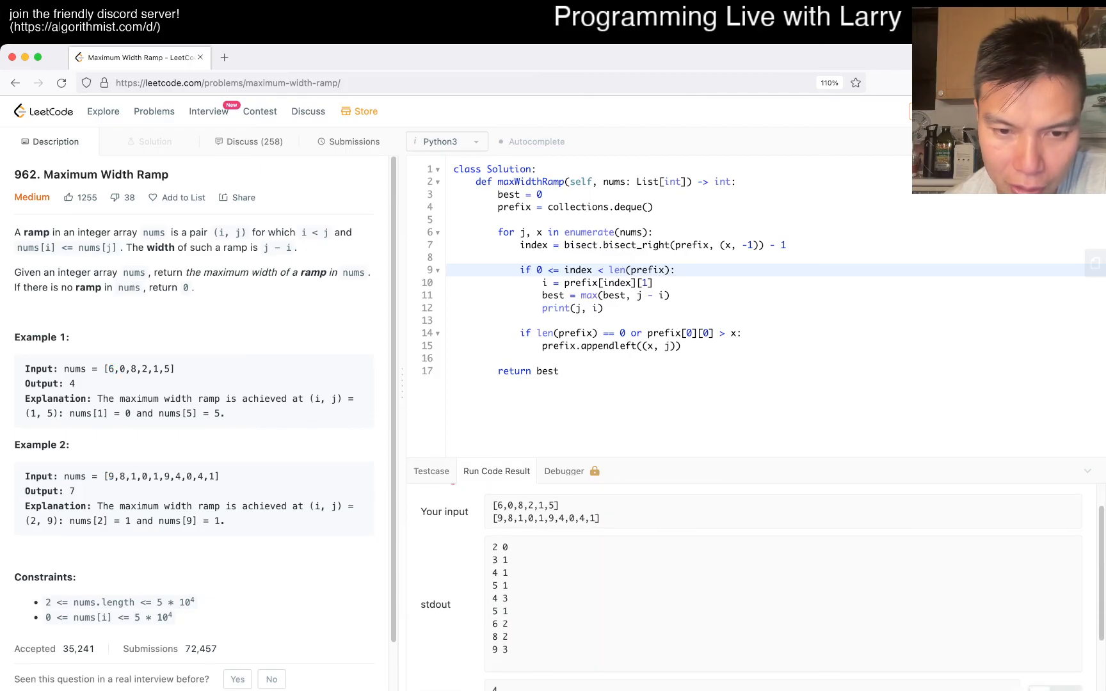
scroll("down", 3)
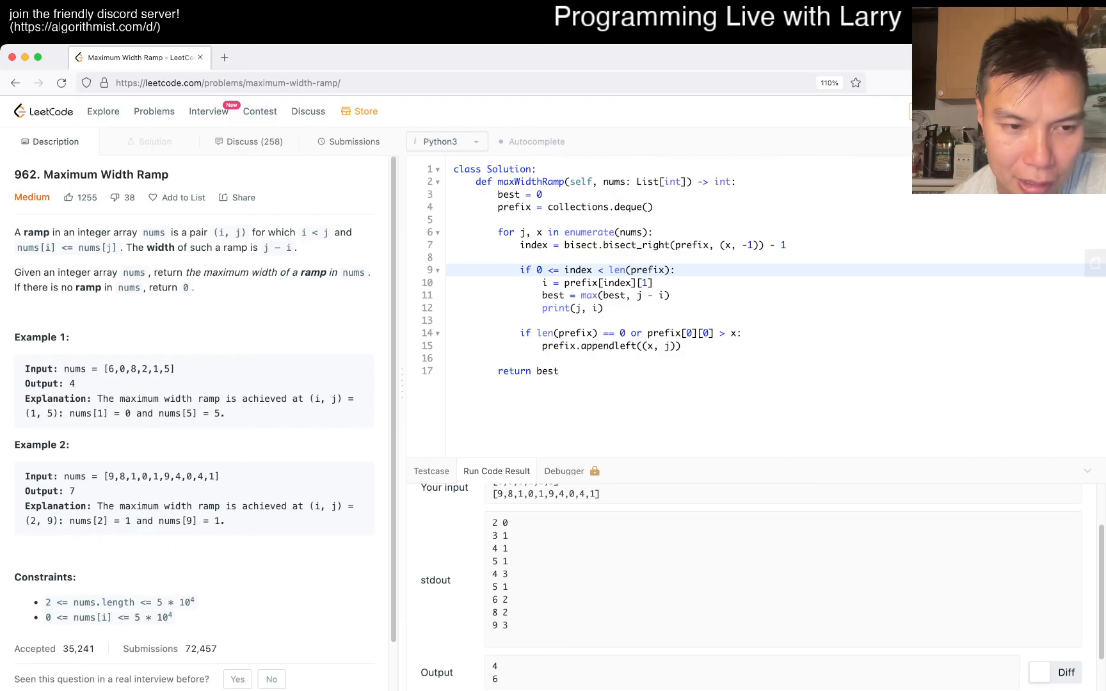
double_click(156, 476)
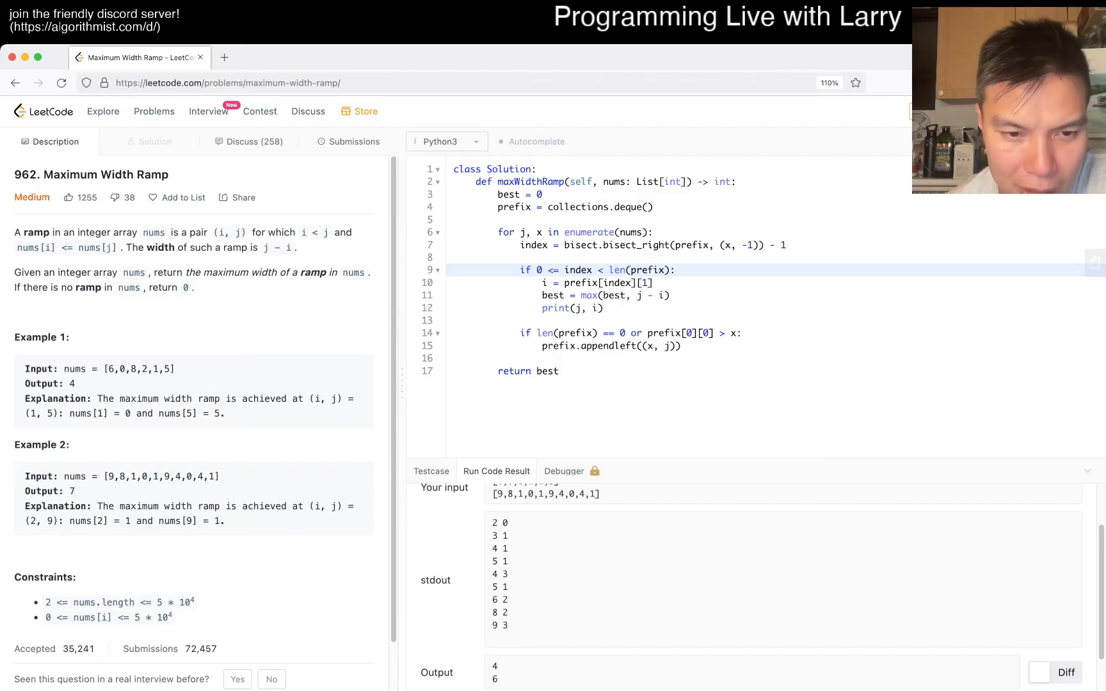
double_click(500, 574)
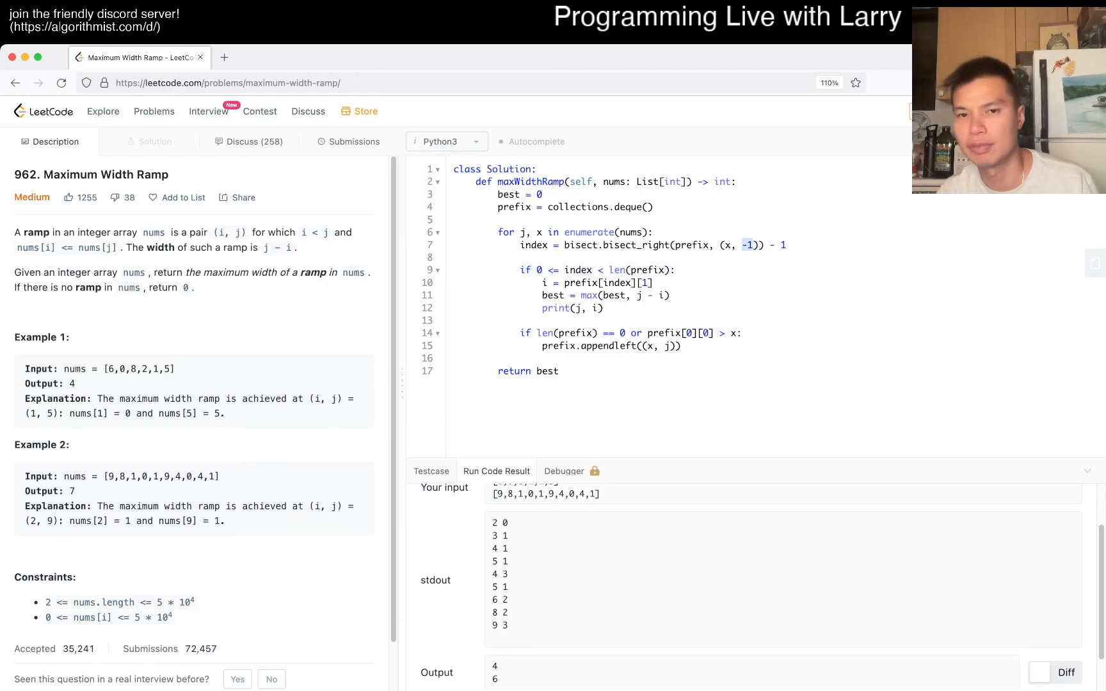
Step: Replace the -1 sentinel with INF = 10 ** 20 and delete the debug print line
type("INF")
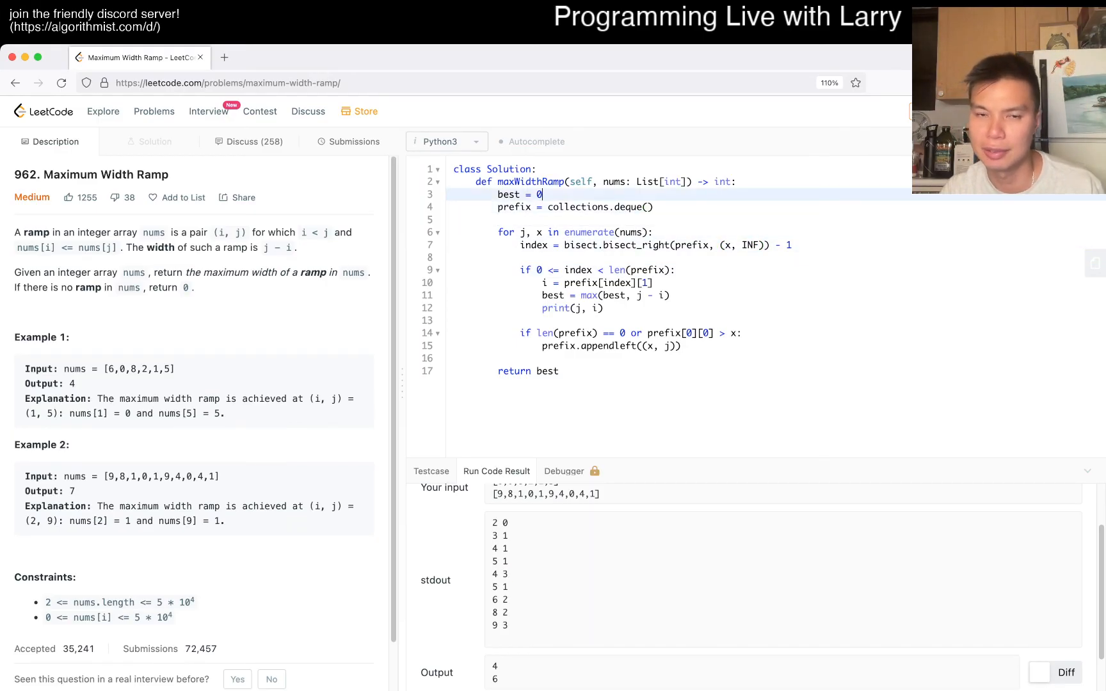
type("INF = 10 ** 20")
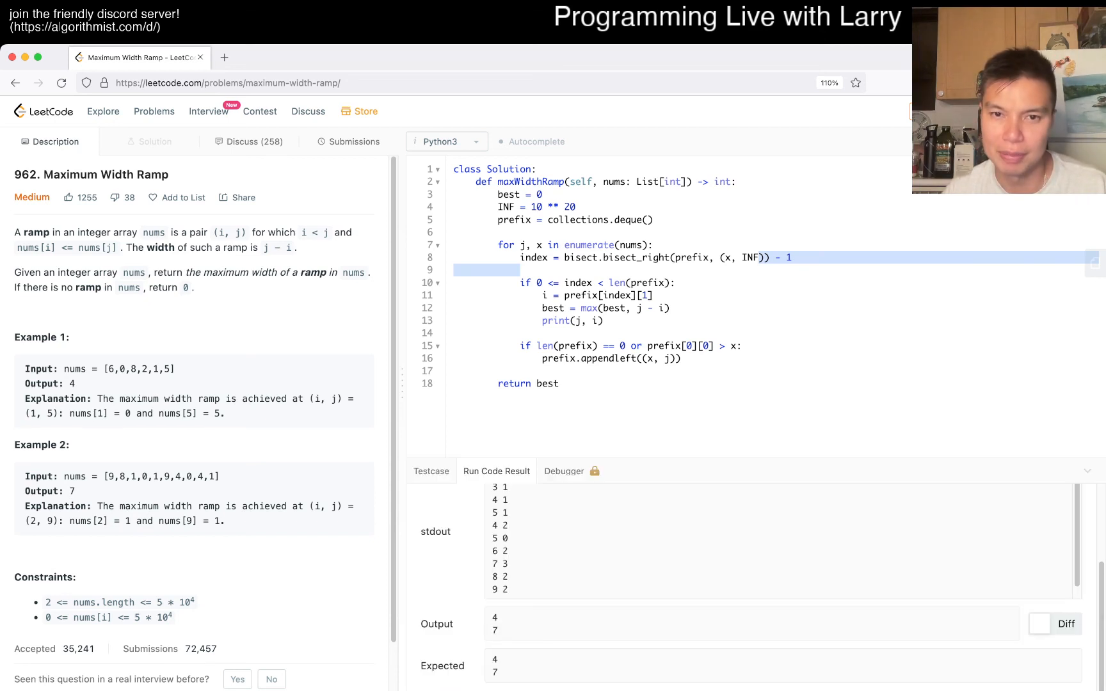
left_click(603, 320)
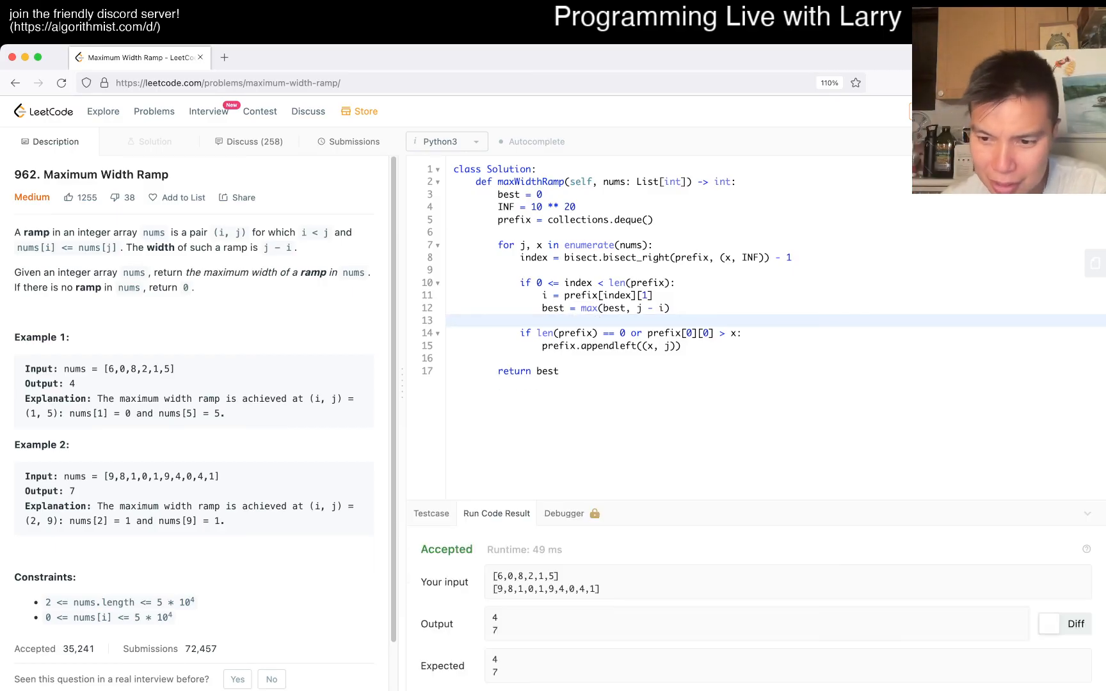
Step: Submit the solution for an Accepted 443 ms result, then return to the Description
left_click(354, 142)
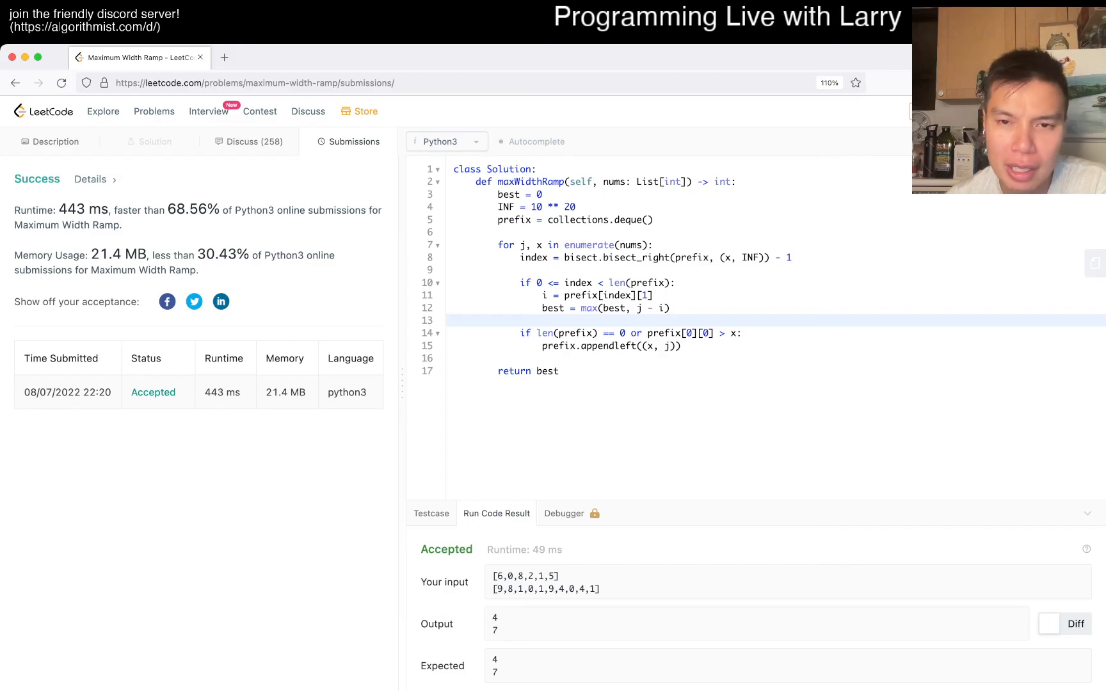
left_click(55, 142)
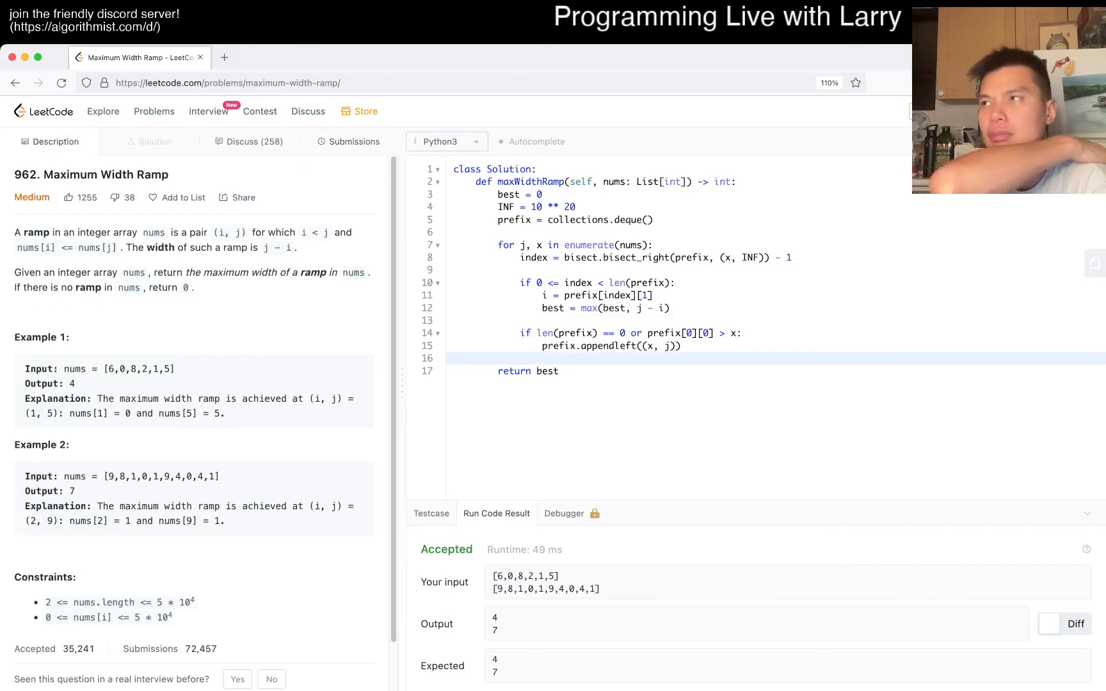